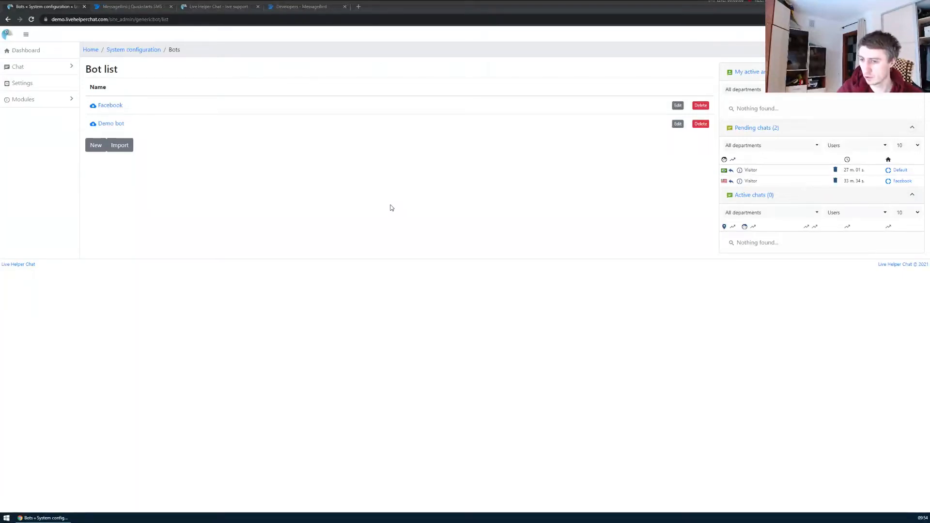
pyautogui.moveTo(365, 205)
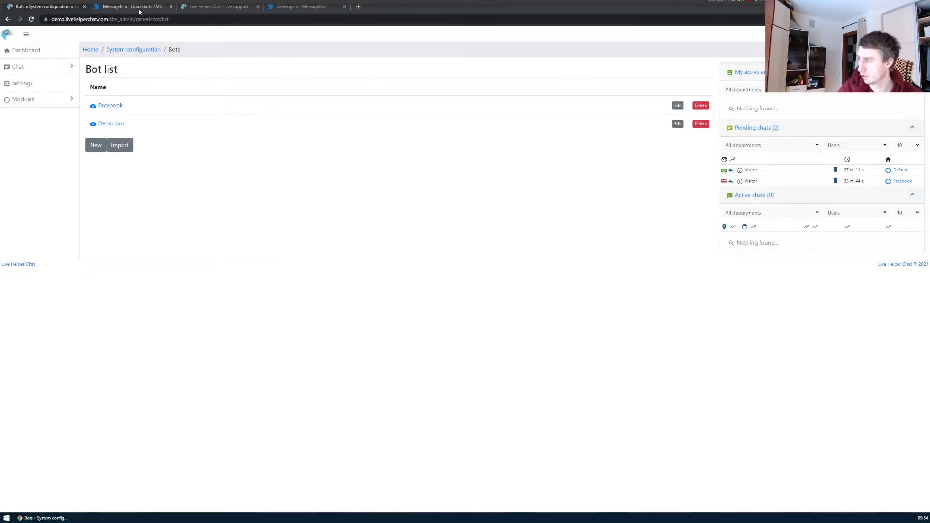
# - Review MessageBird's Send an SMS curl quickstart, then go to the dashboard's API access page
pyautogui.click(130, 7)
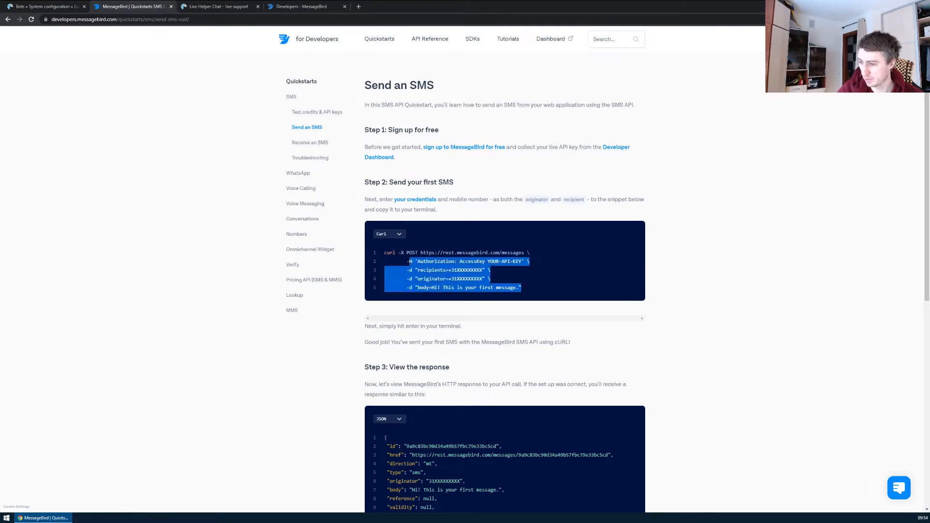
pyautogui.click(218, 7)
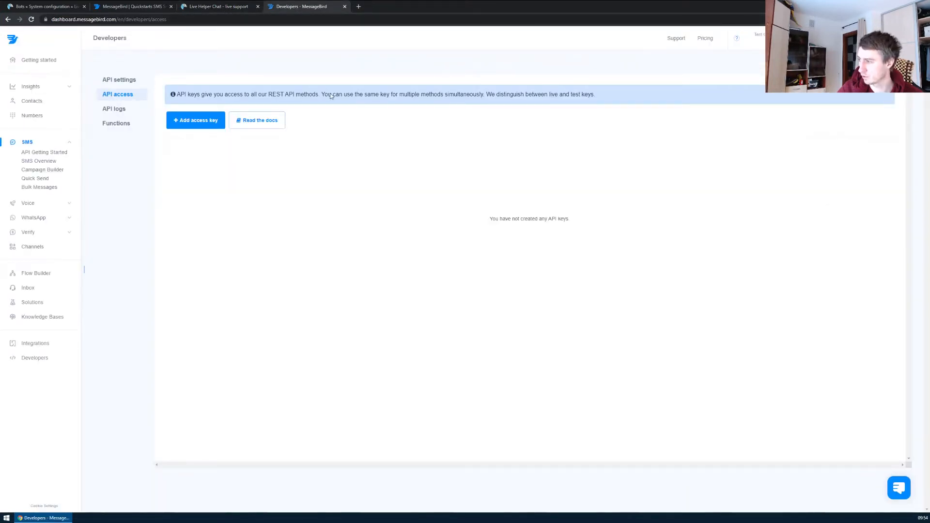
# - Cancel Add access key, reveal and copy the Test APIs Key, returning to Live Helper Chat
pyautogui.click(196, 119)
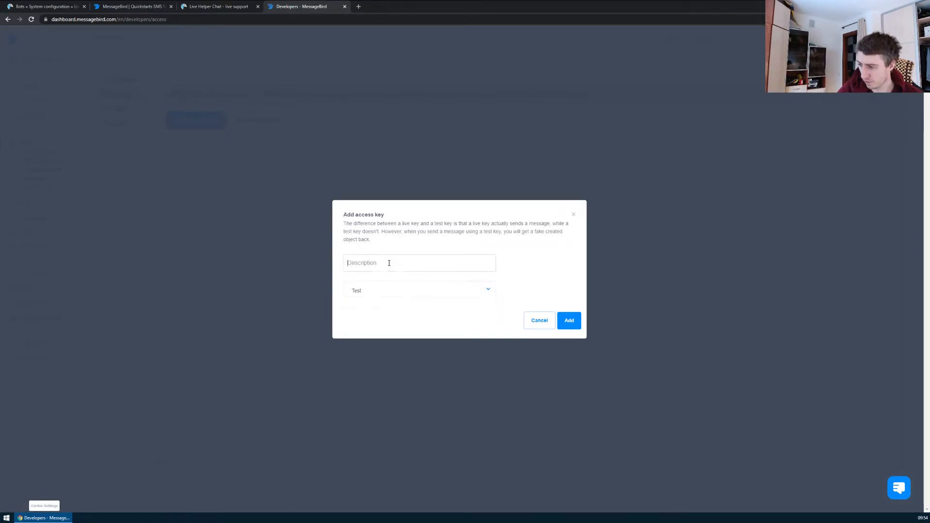
pyautogui.write('De')
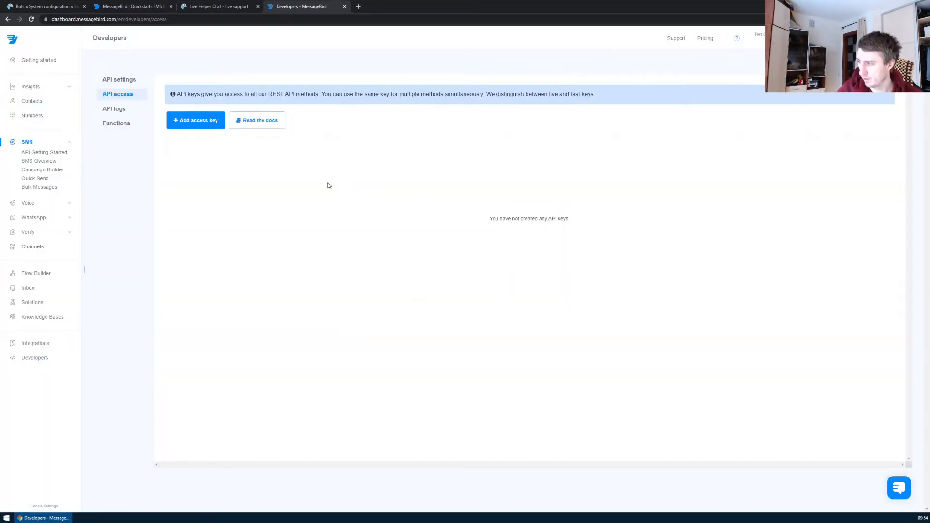
pyautogui.moveTo(372, 132)
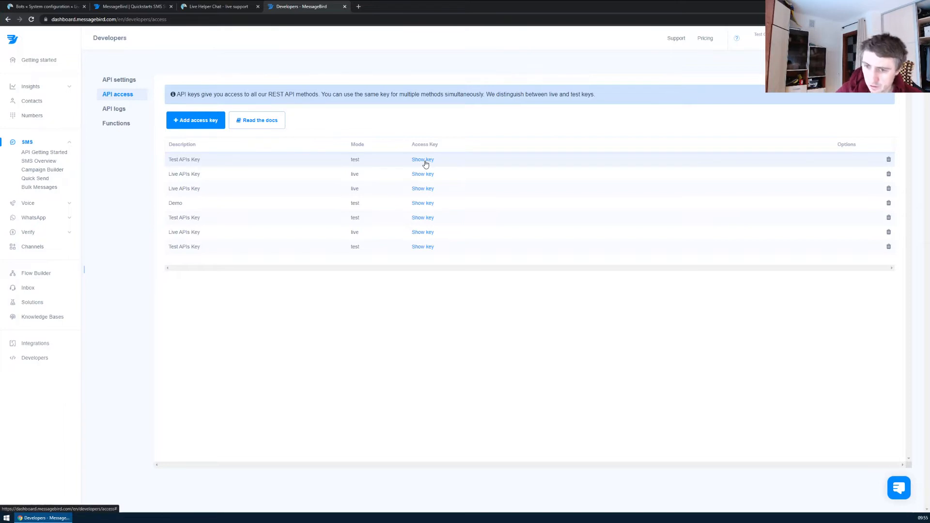
pyautogui.click(422, 158)
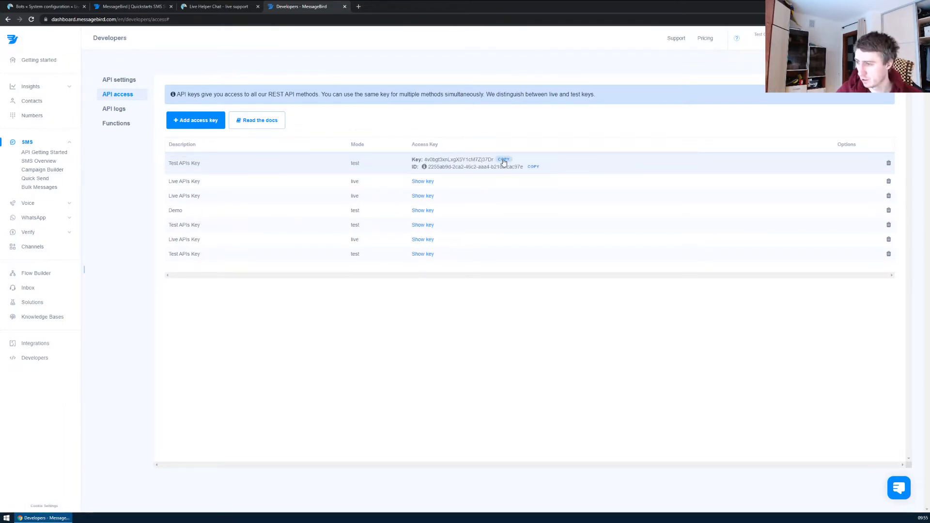
pyautogui.click(41, 6)
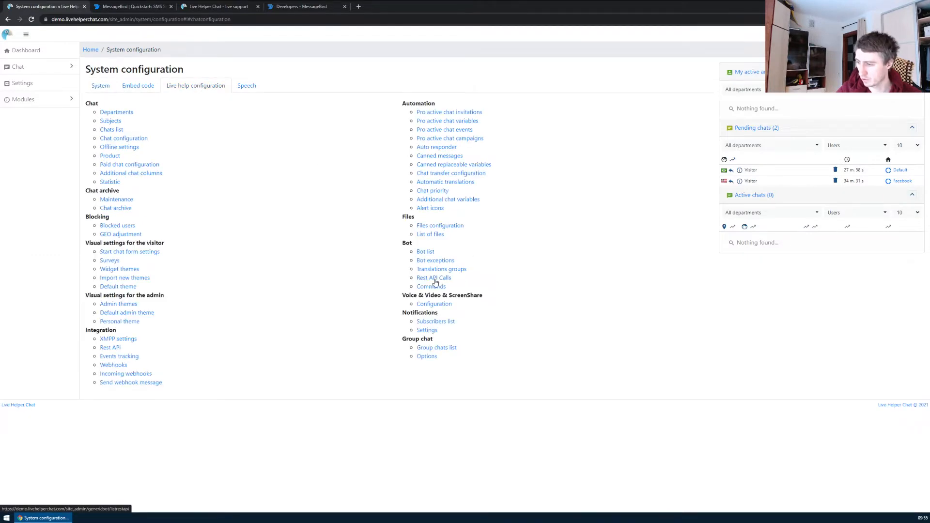
pyautogui.click(434, 277)
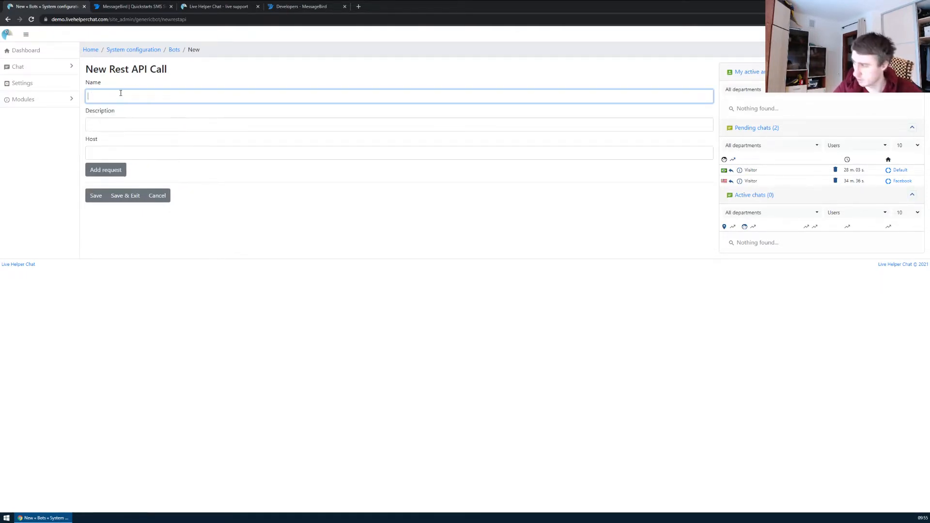
pyautogui.write('SendSMS')
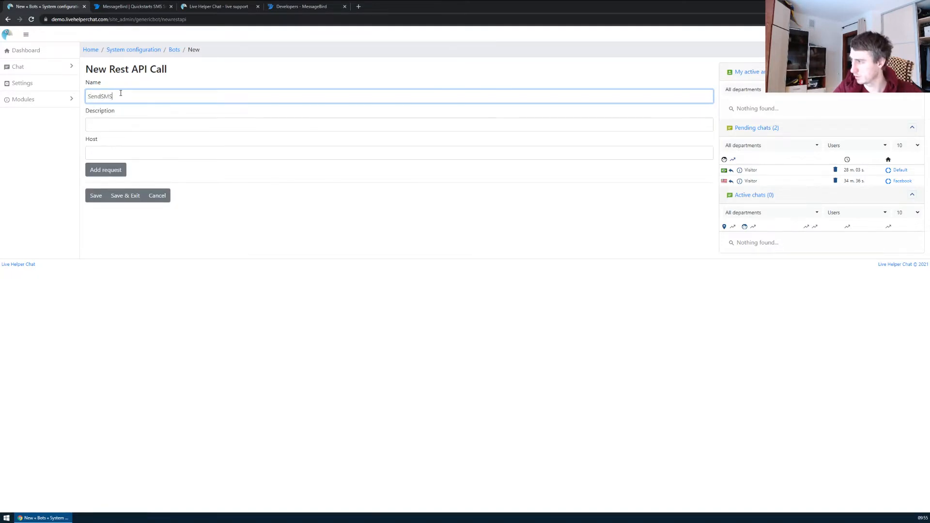
pyautogui.click(132, 7)
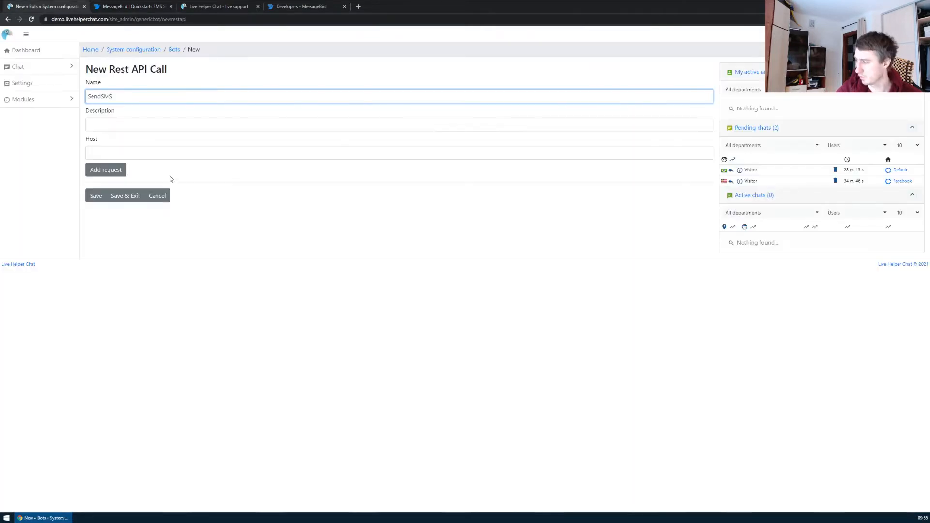
pyautogui.click(106, 170)
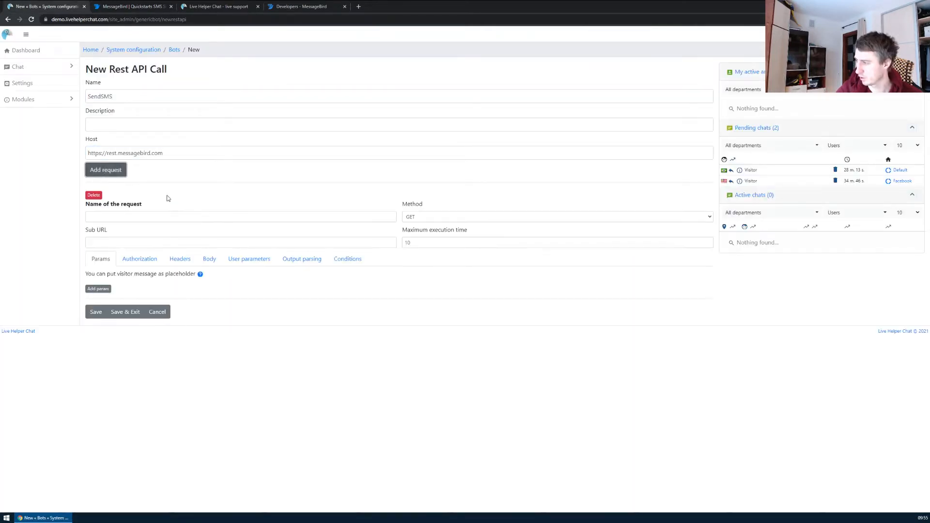
# - Define the request SendSMS as a POST to /messages, taken from the quickstart endpoint
pyautogui.click(130, 6)
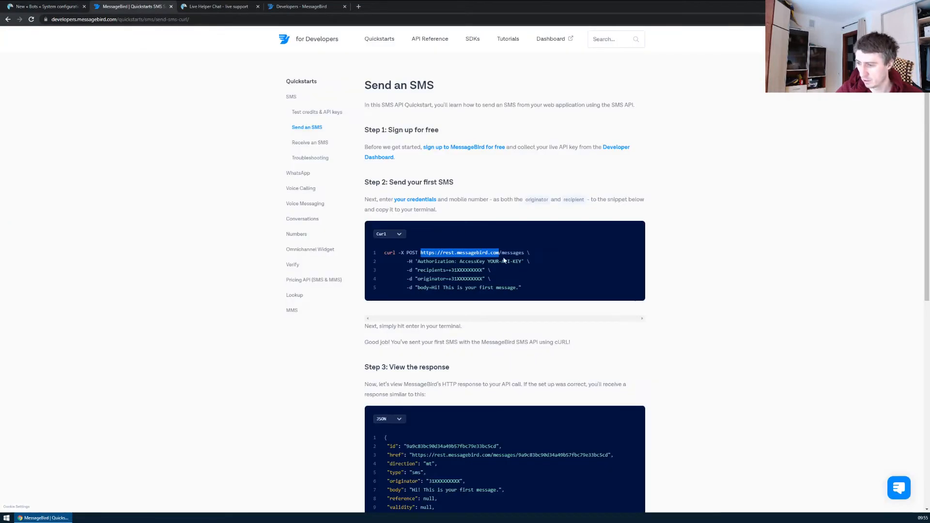
pyautogui.doubleClick(513, 252)
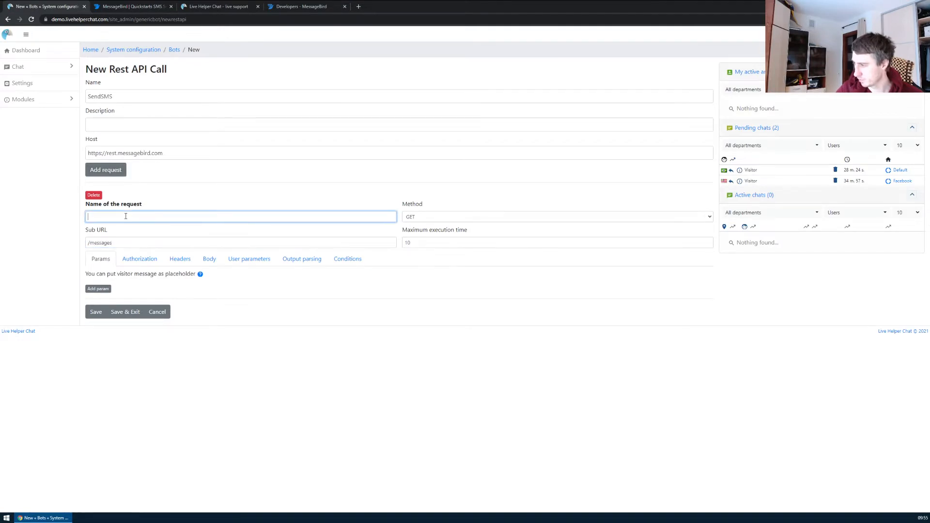
pyautogui.write('SendSMS')
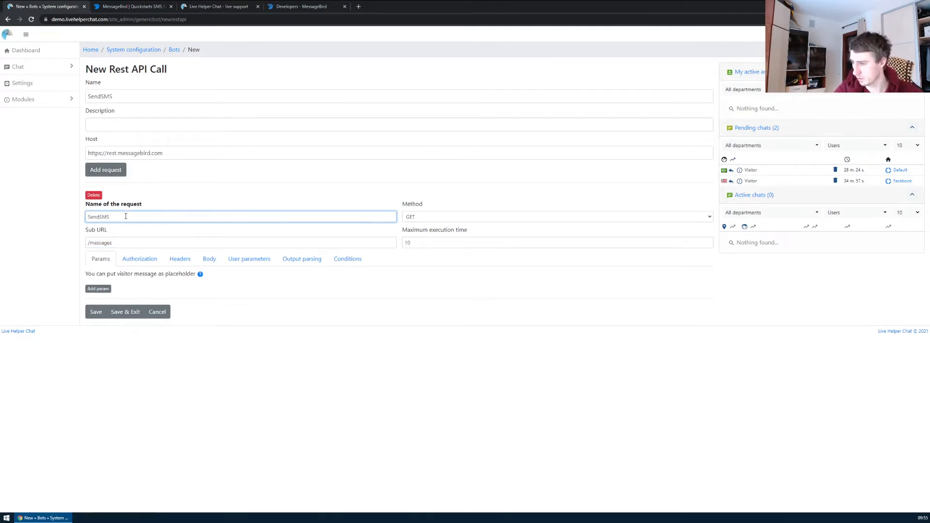
pyautogui.click(557, 216)
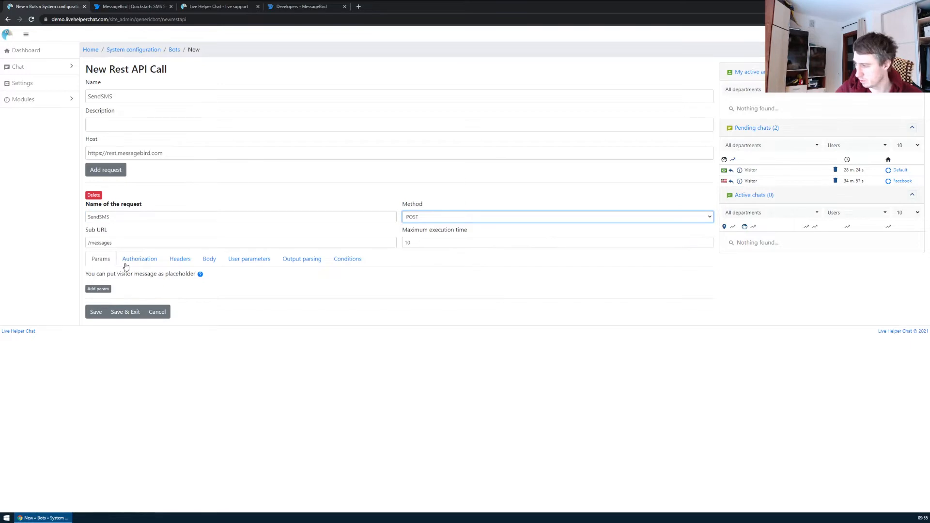
# - Add an Authorization header with value AccessKey YOUR-API-KEY from the quickstart example
pyautogui.click(180, 259)
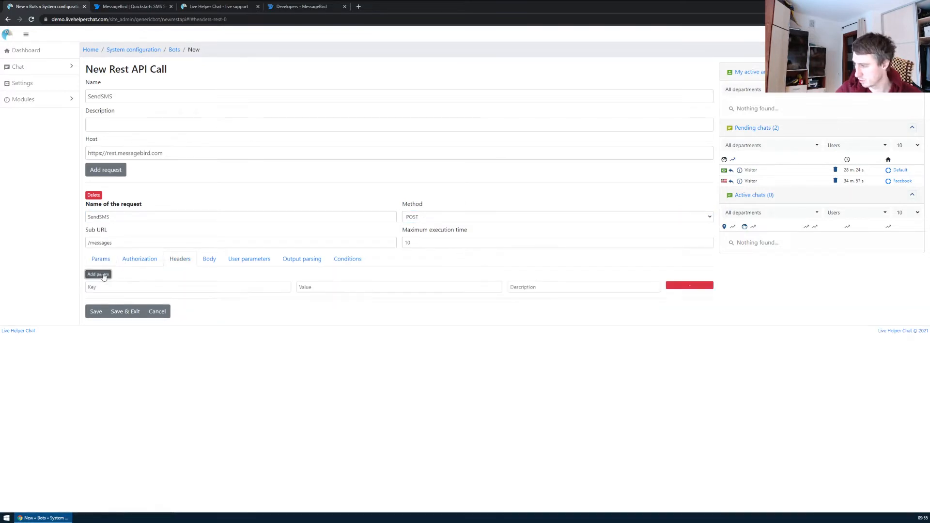
pyautogui.click(130, 6)
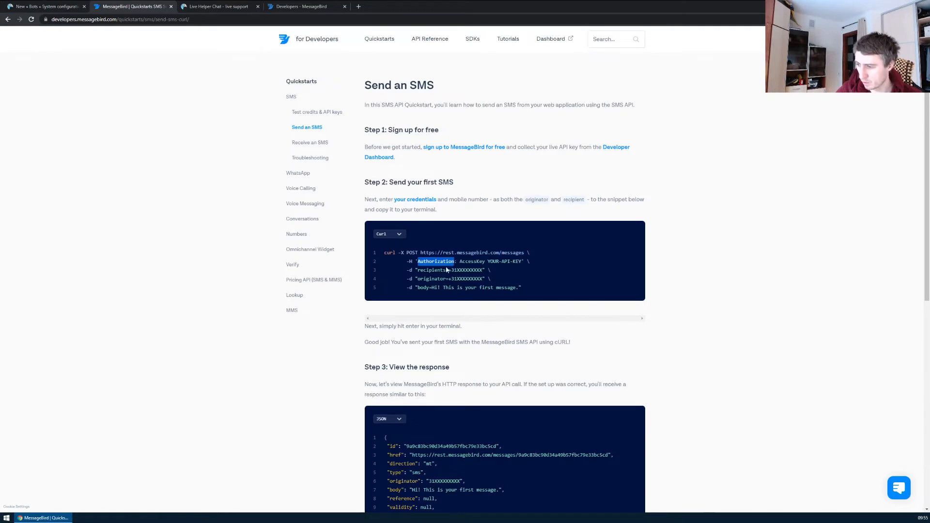
pyautogui.click(45, 7)
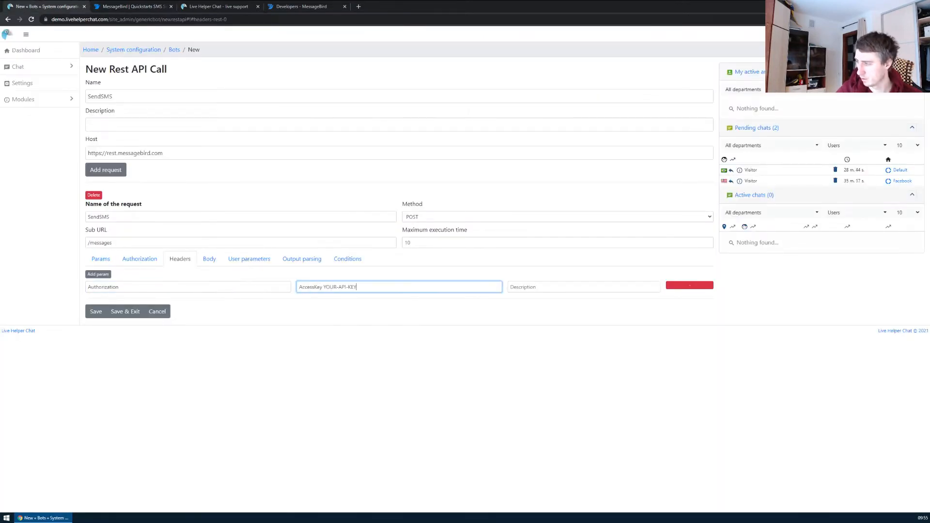
pyautogui.click(306, 6)
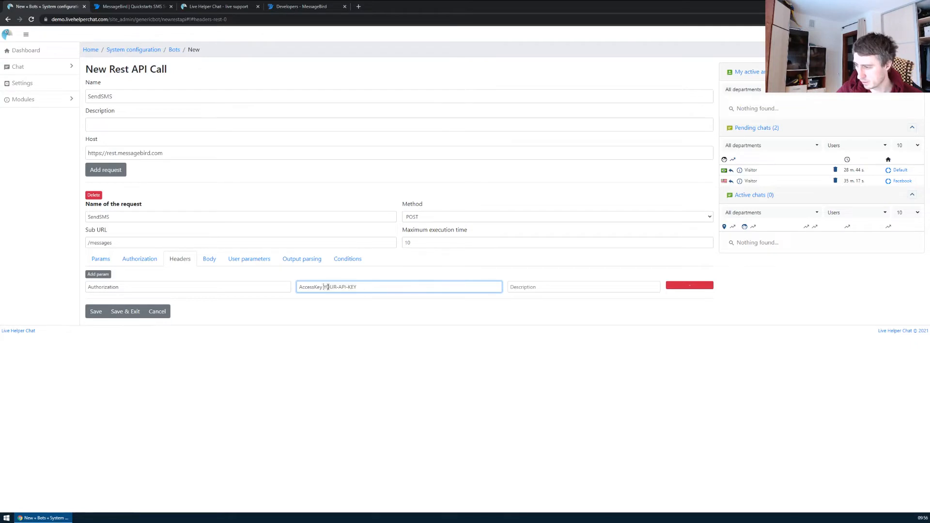
pyautogui.click(209, 259)
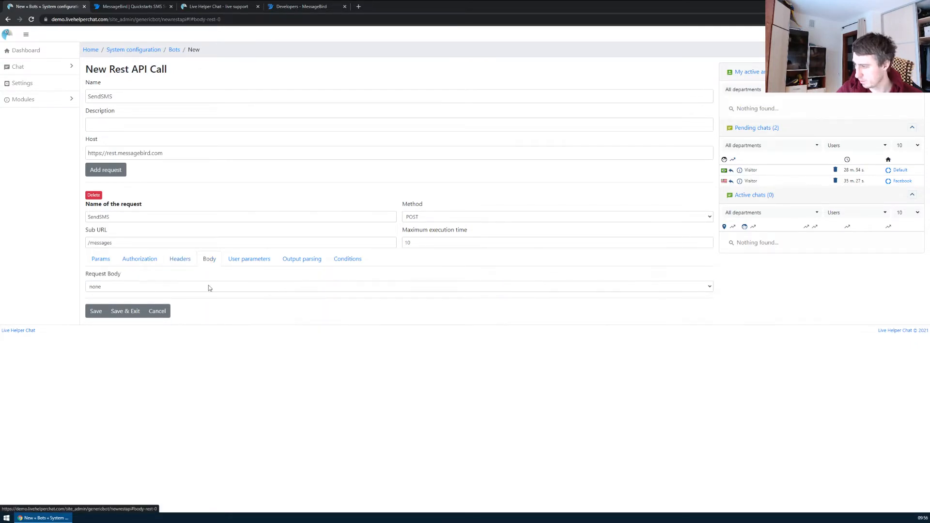
pyautogui.click(399, 287)
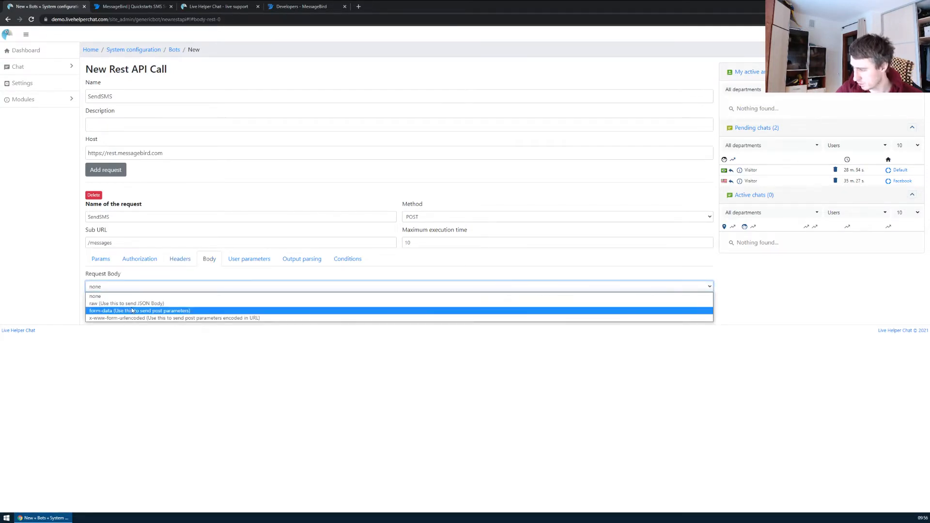
pyautogui.click(138, 310)
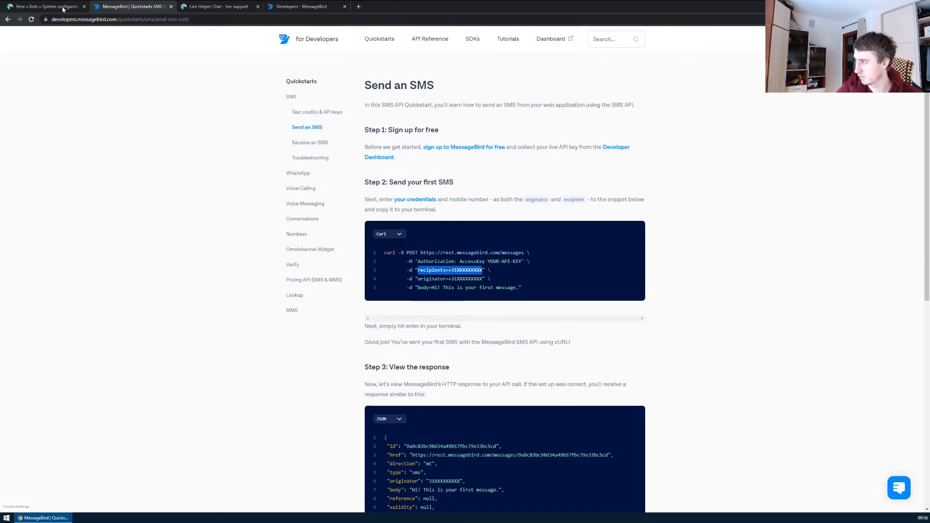
pyautogui.click(42, 6)
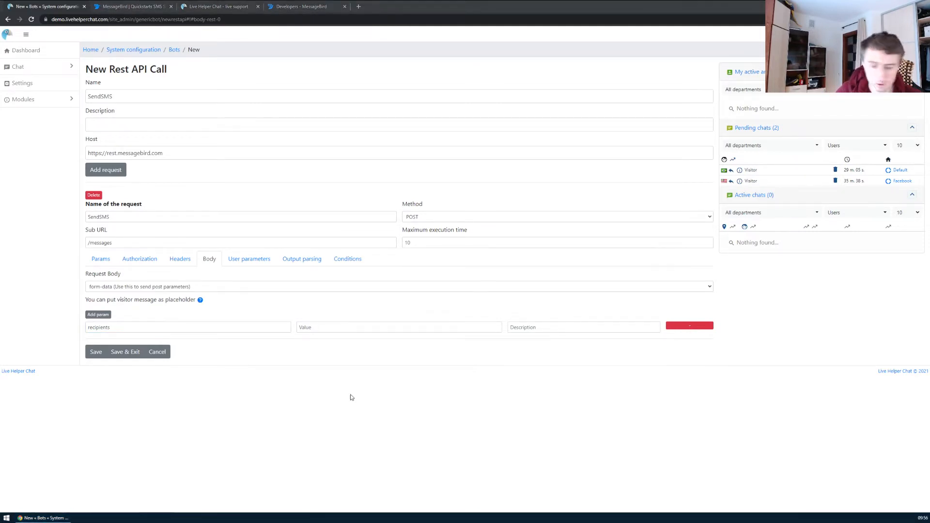
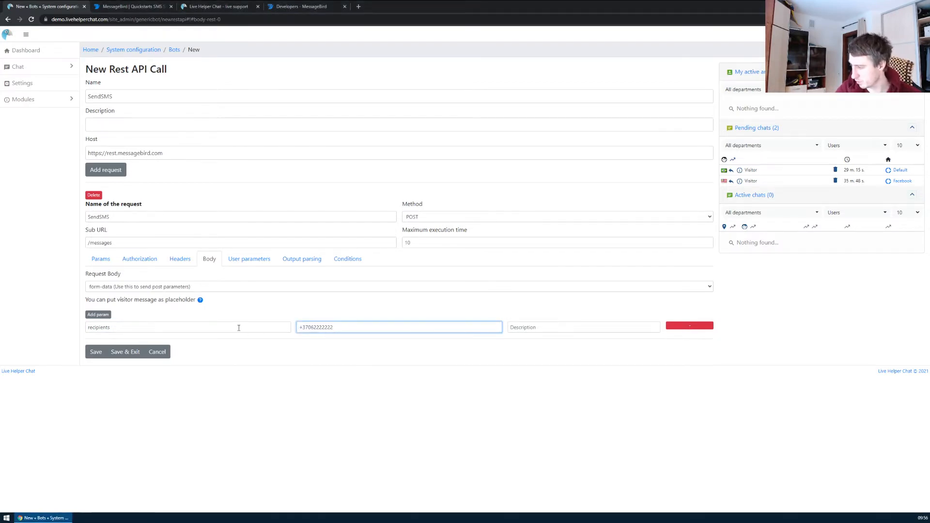
pyautogui.click(98, 314)
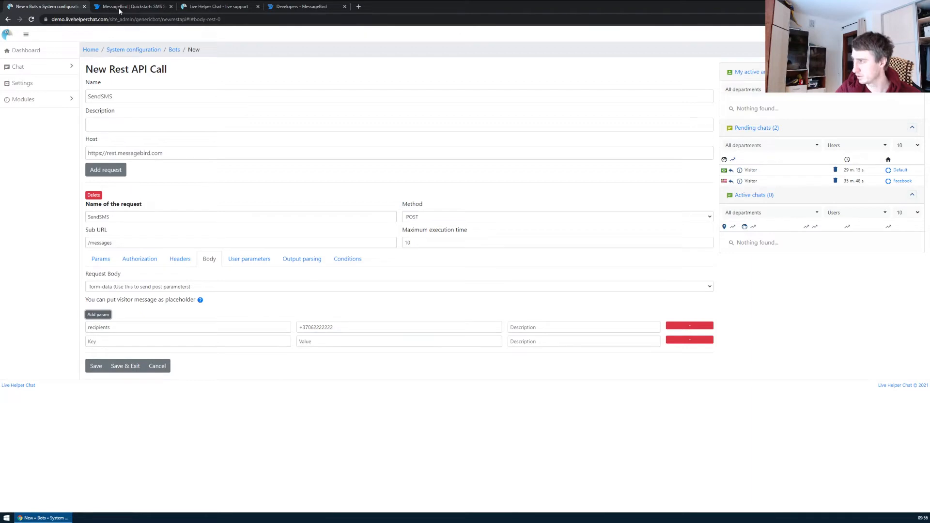
pyautogui.click(132, 6)
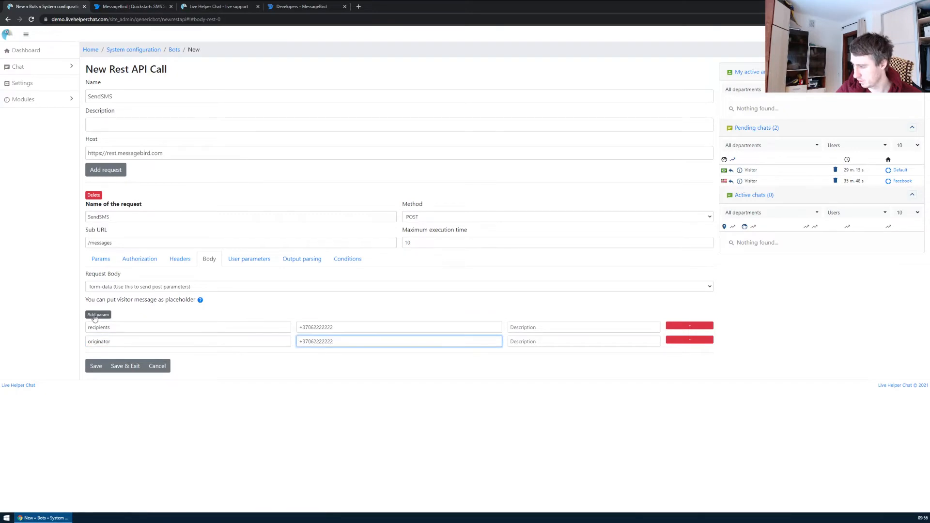
pyautogui.click(97, 314)
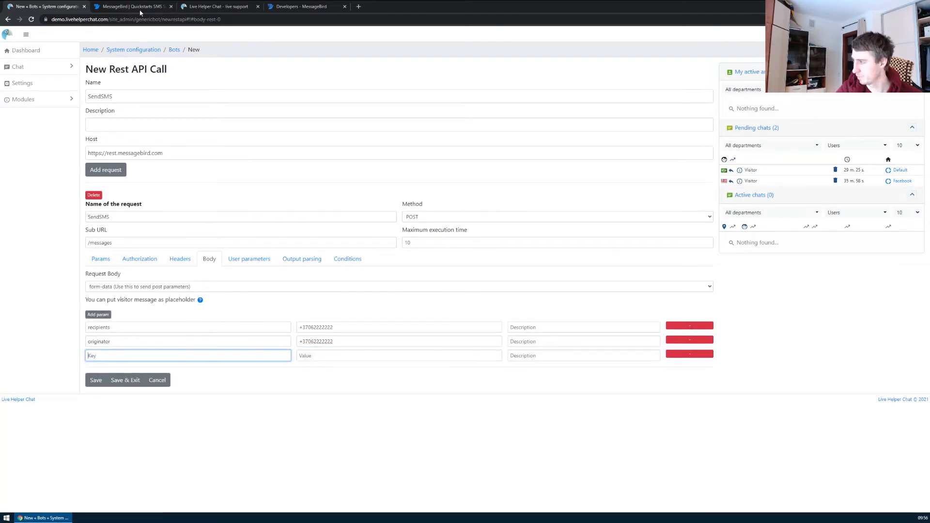
pyautogui.click(130, 6)
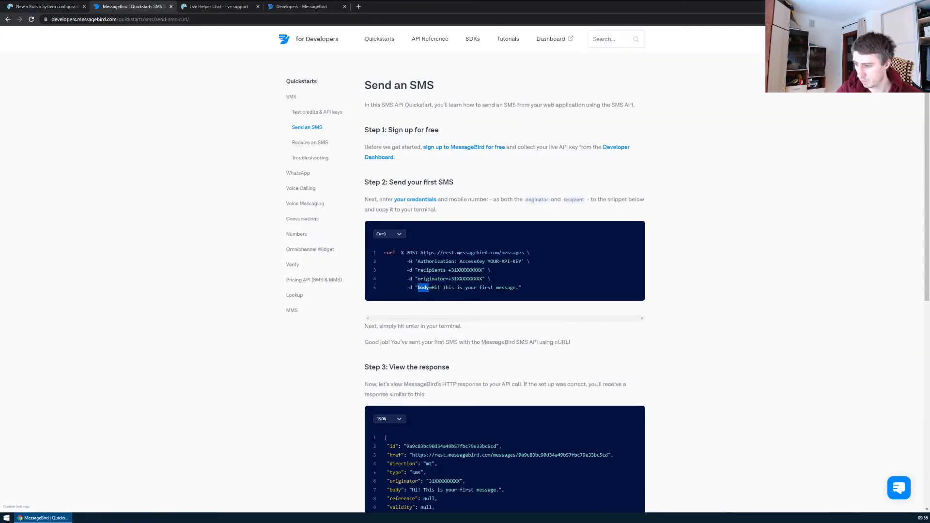
pyautogui.click(45, 6)
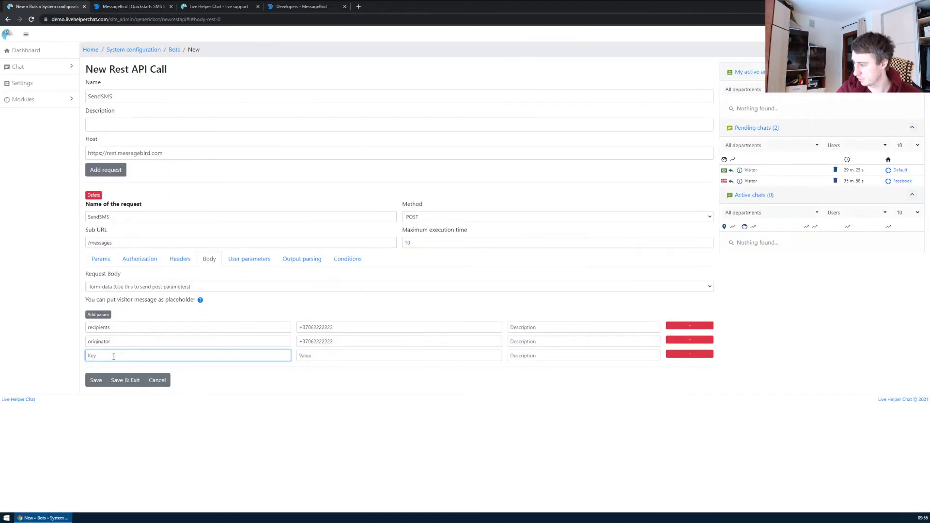
pyautogui.write('body')
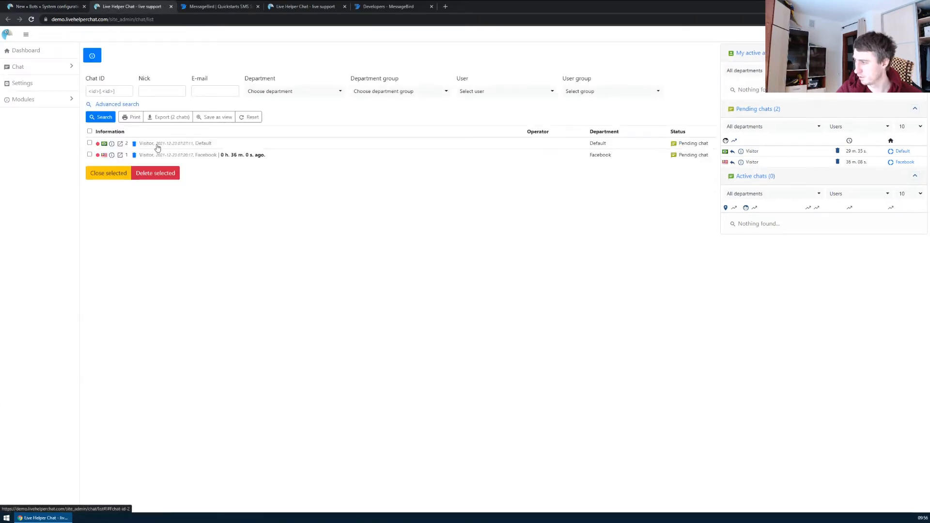
# - Fill the body value with a chat link using {{args.chat.id}} from a pending chat and save the call
pyautogui.click(146, 143)
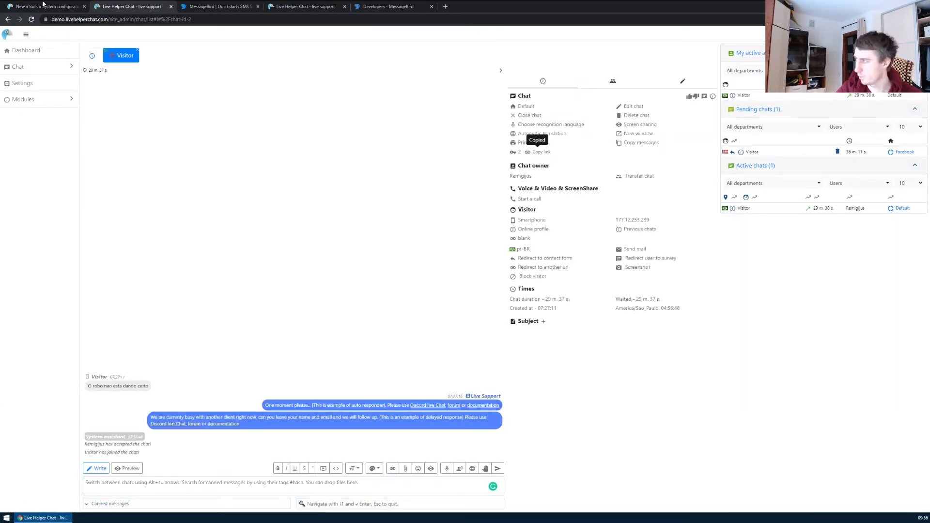
pyautogui.click(45, 6)
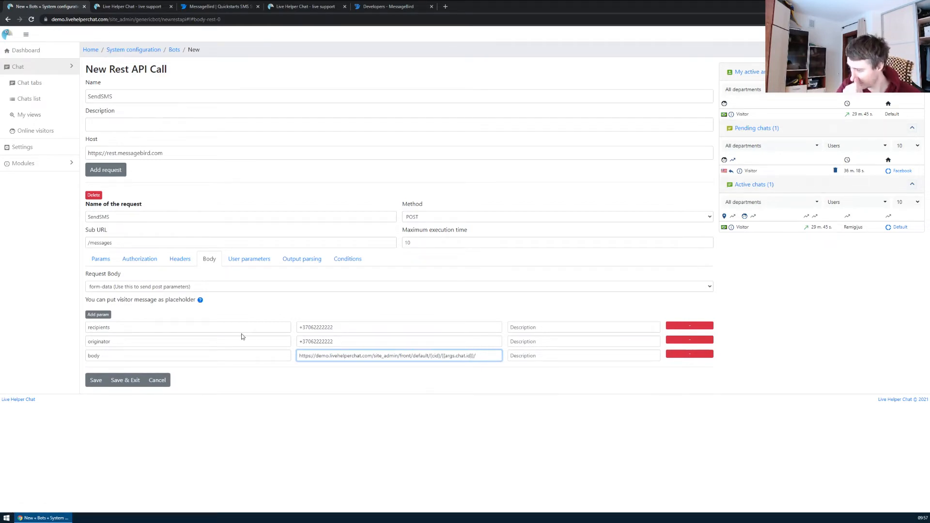
pyautogui.click(95, 380)
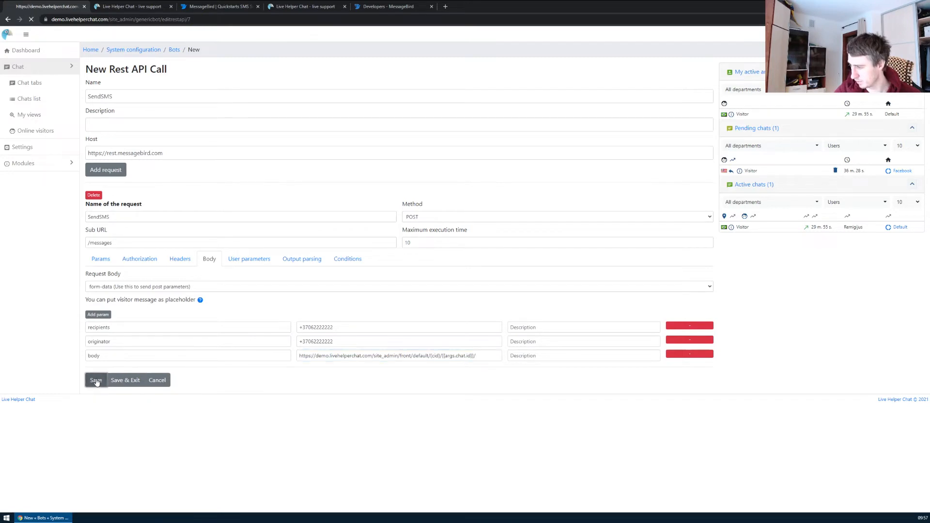
pyautogui.click(96, 381)
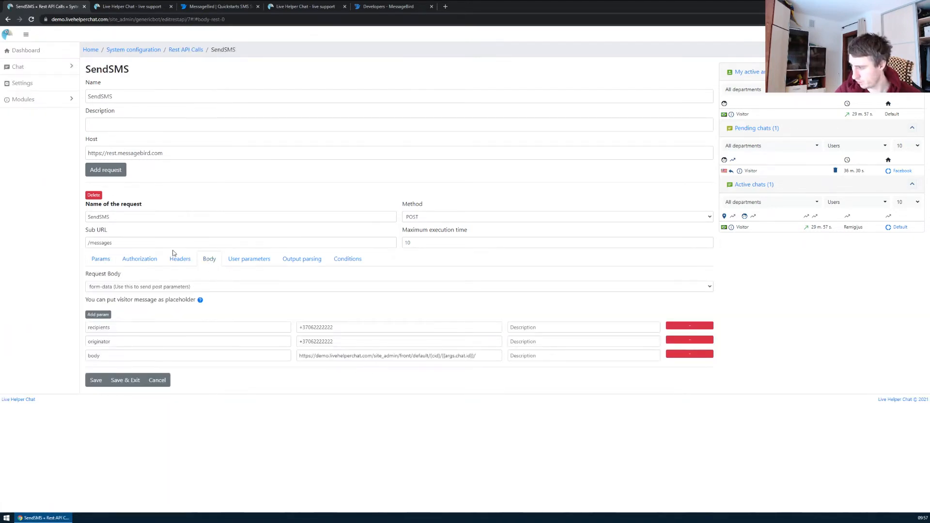
pyautogui.click(179, 259)
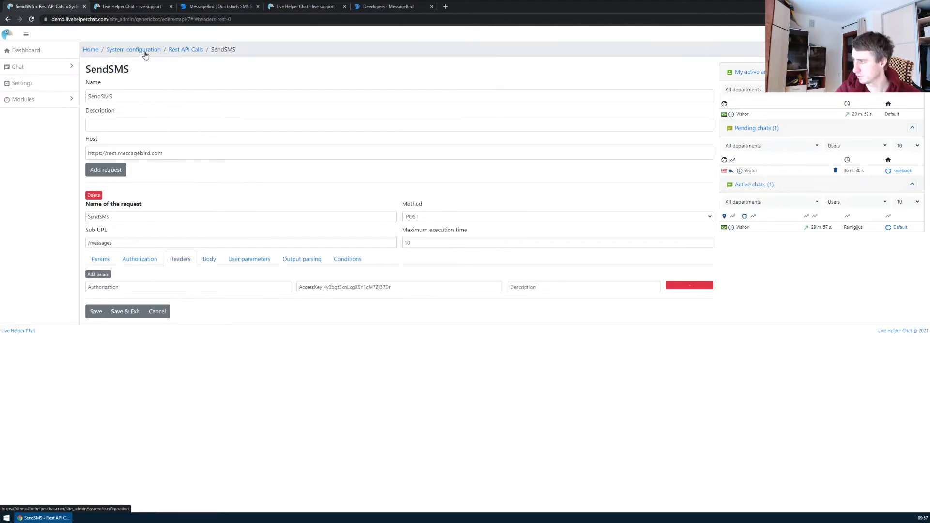
# - Return to System configuration, open the bot list and start a new bot
pyautogui.click(133, 49)
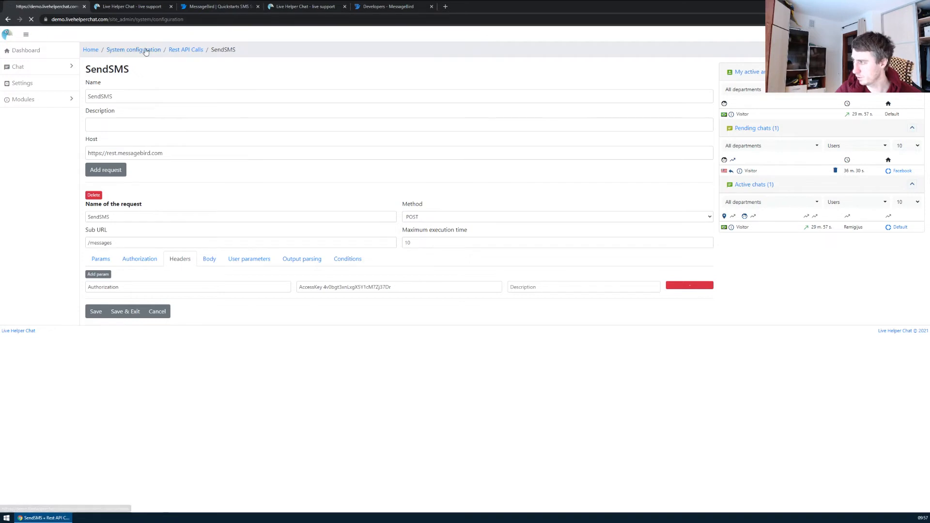
pyautogui.click(133, 49)
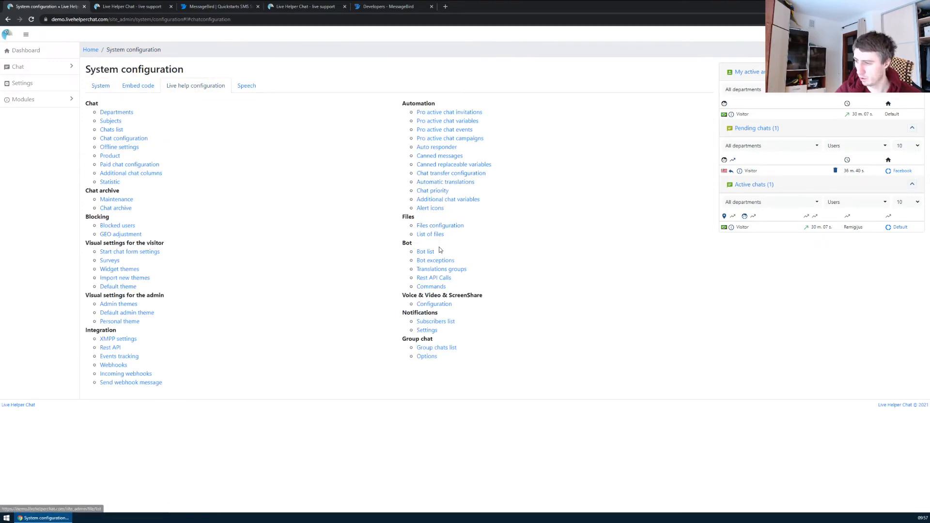
pyautogui.click(425, 251)
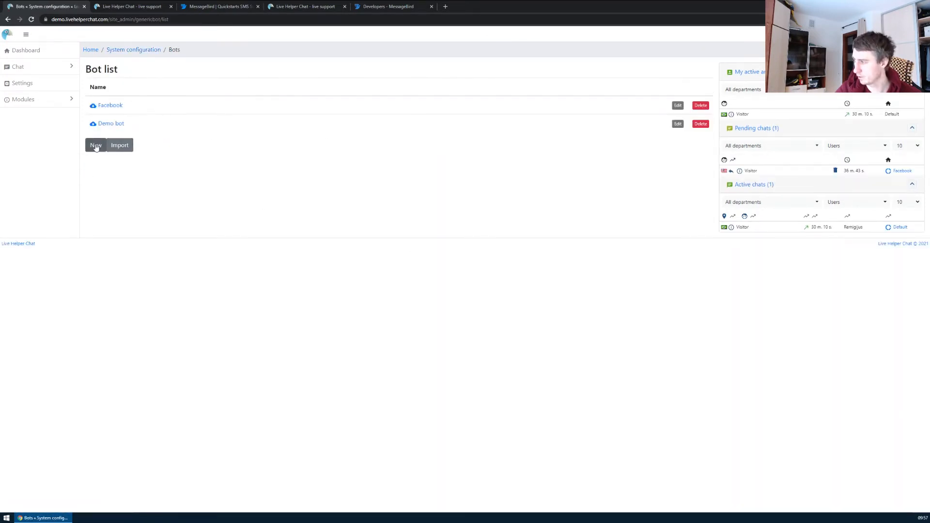
pyautogui.click(95, 145)
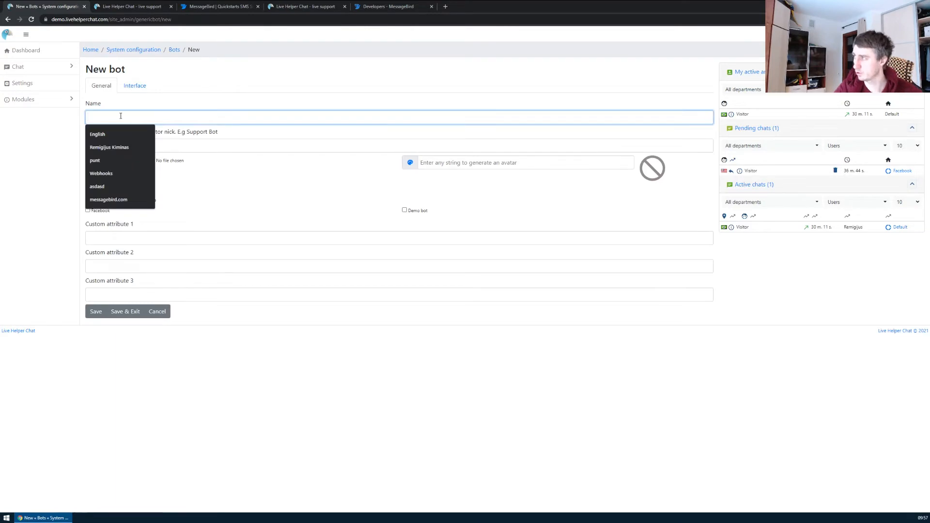
# - Name the bot SendSMS and save it alongside Facebook and Demo bot
pyautogui.write('SE')
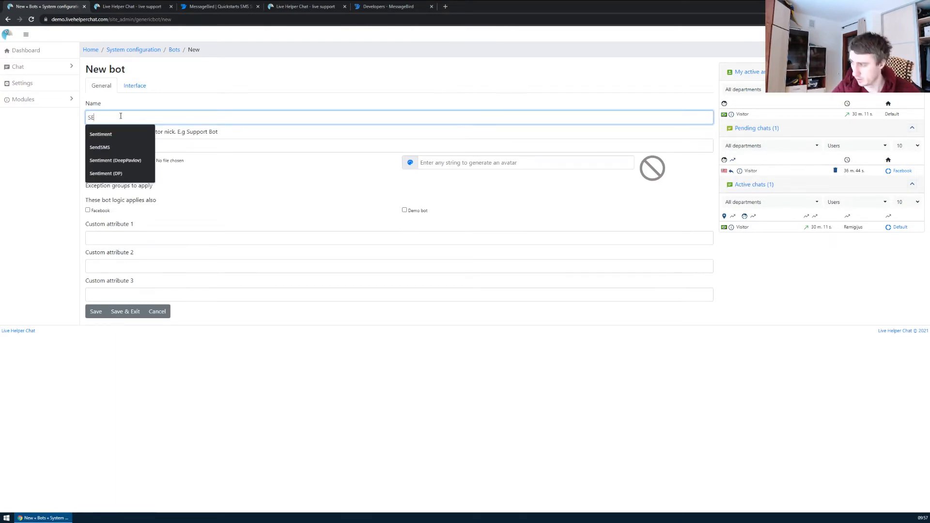
pyautogui.write('endS')
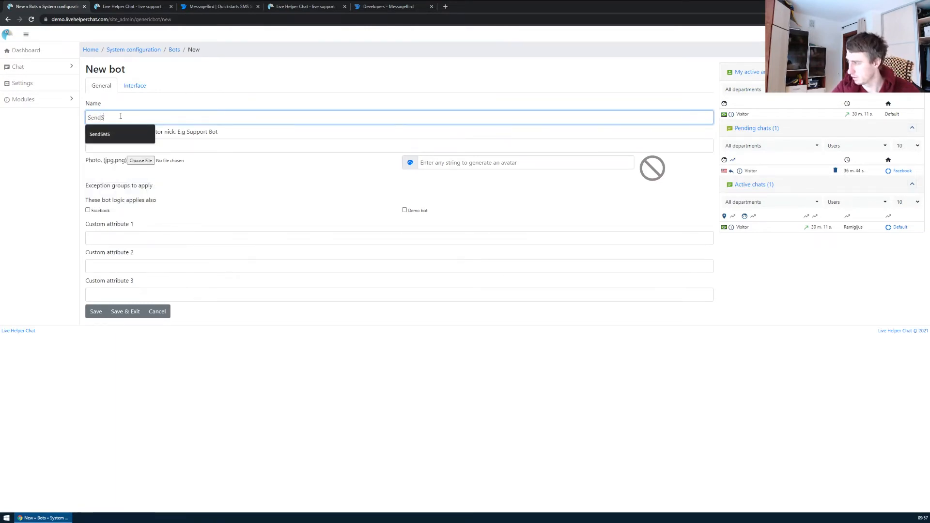
pyautogui.click(100, 134)
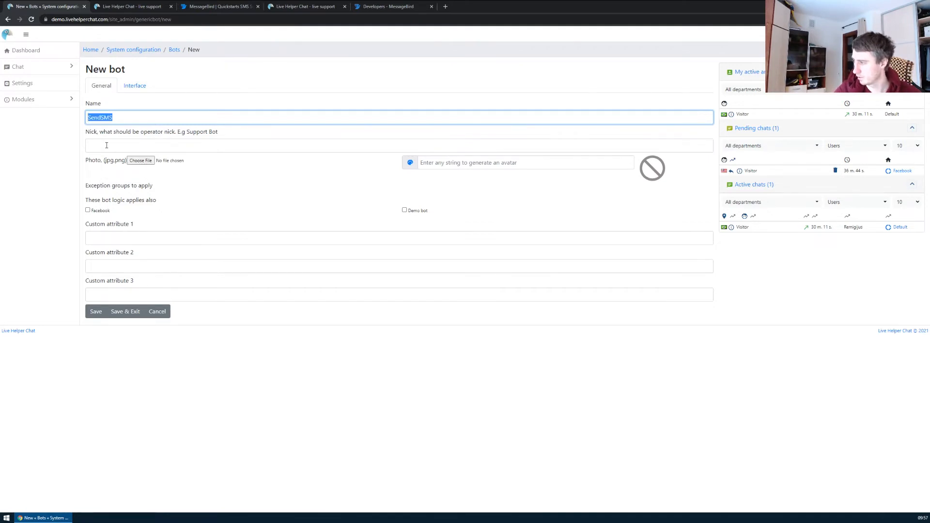
pyautogui.click(95, 312)
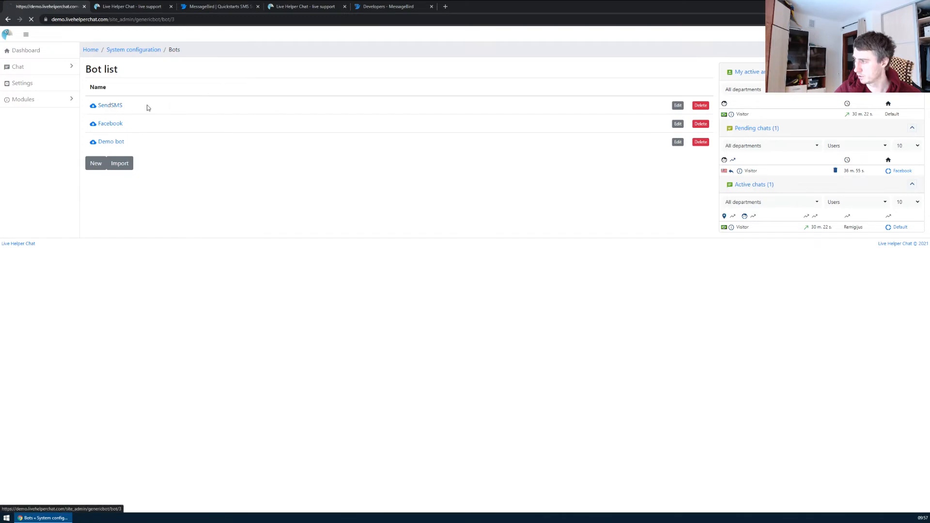
# - In the SendSMS bot's Default group, add a trigger named SendSMS with a response
pyautogui.click(110, 105)
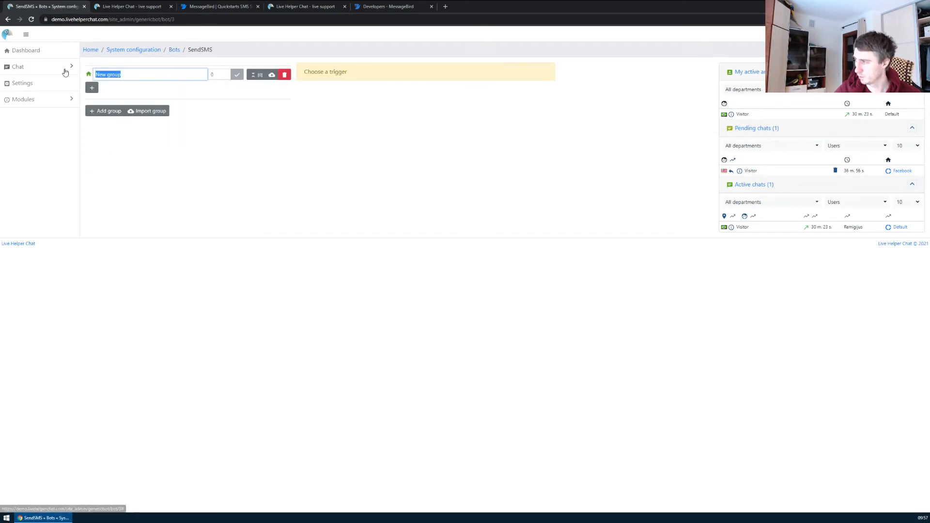
pyautogui.write('Default')
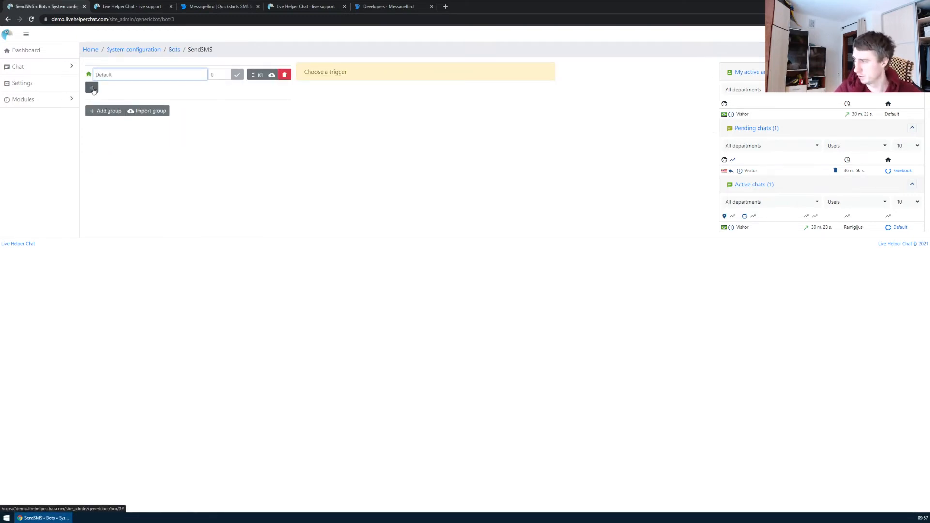
pyautogui.click(92, 87)
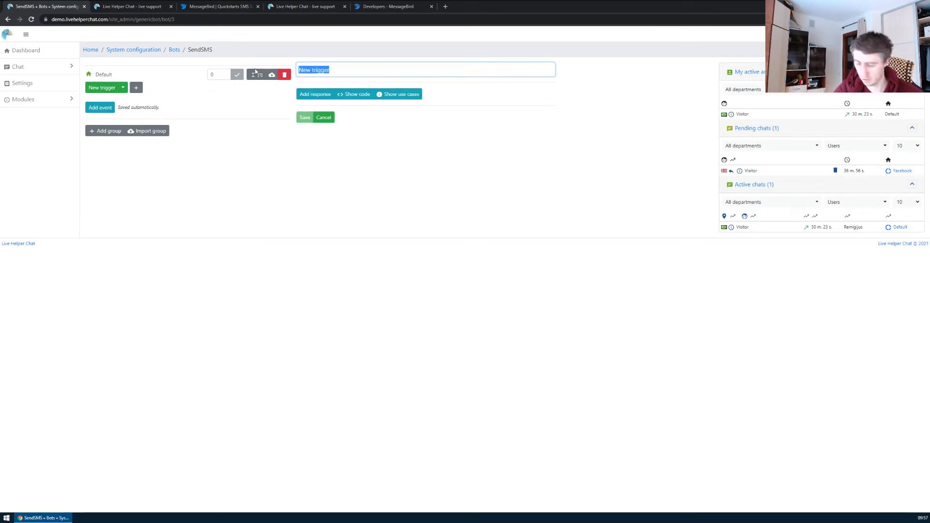
pyautogui.write('Ser')
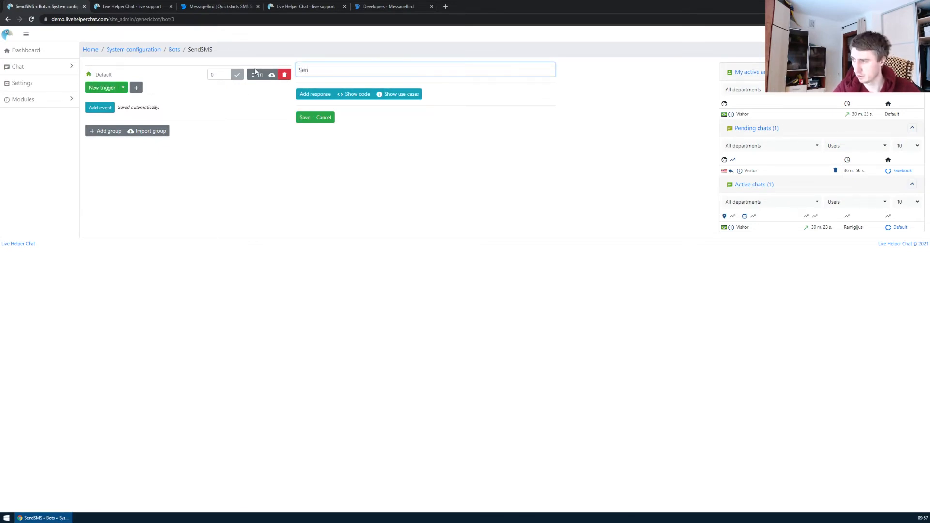
pyautogui.click(315, 94)
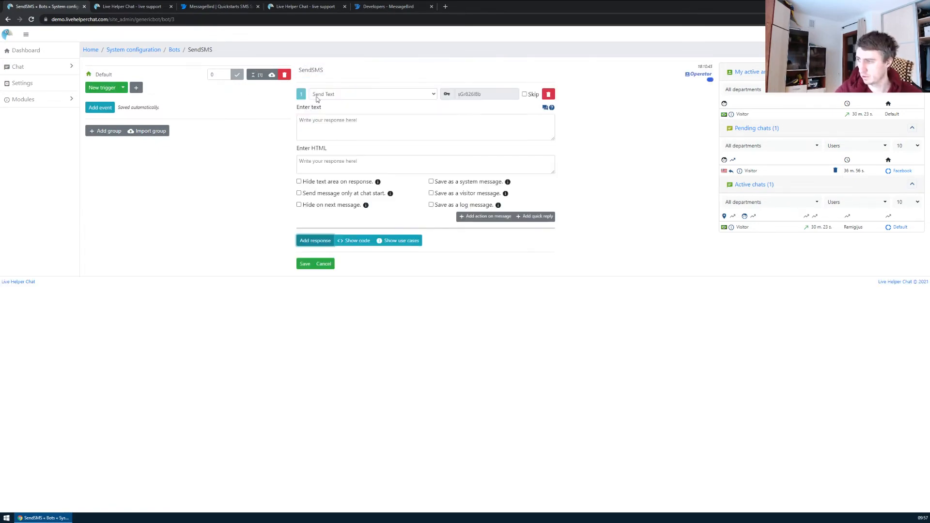
# - Make the response a Rest API call to SendSMS, saving its reply as a system message, and save
pyautogui.click(372, 94)
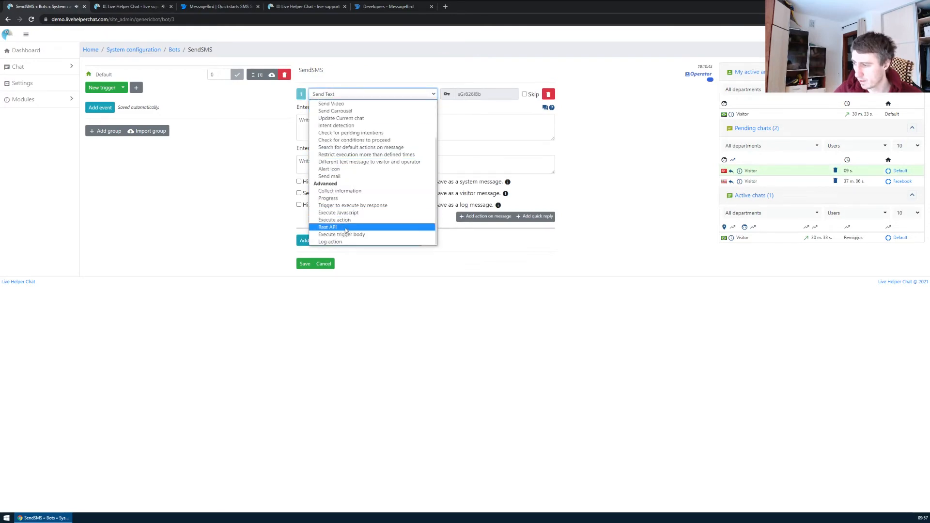
pyautogui.click(327, 227)
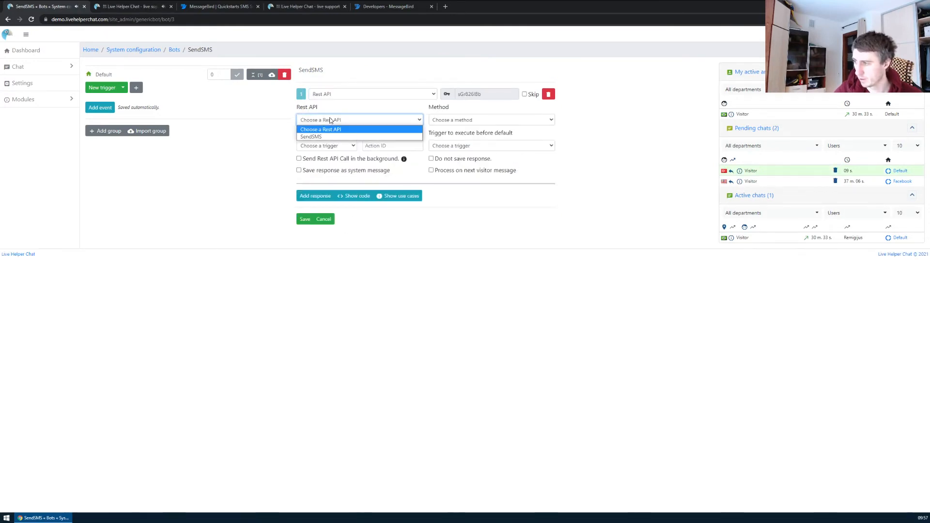
pyautogui.click(310, 137)
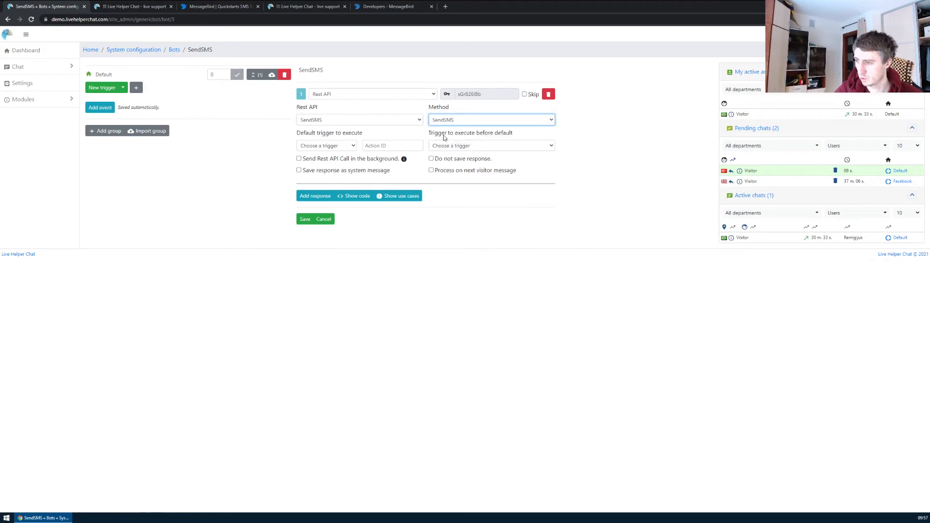
pyautogui.click(299, 170)
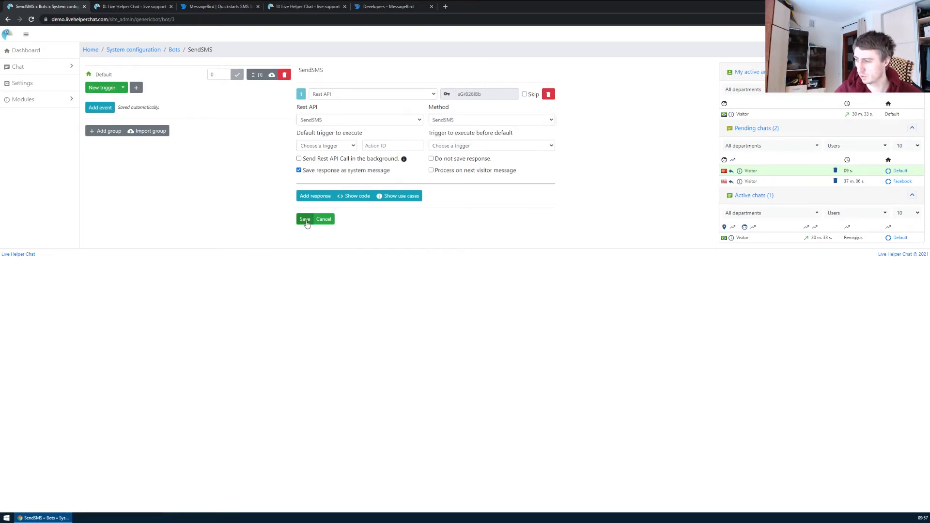
pyautogui.click(305, 219)
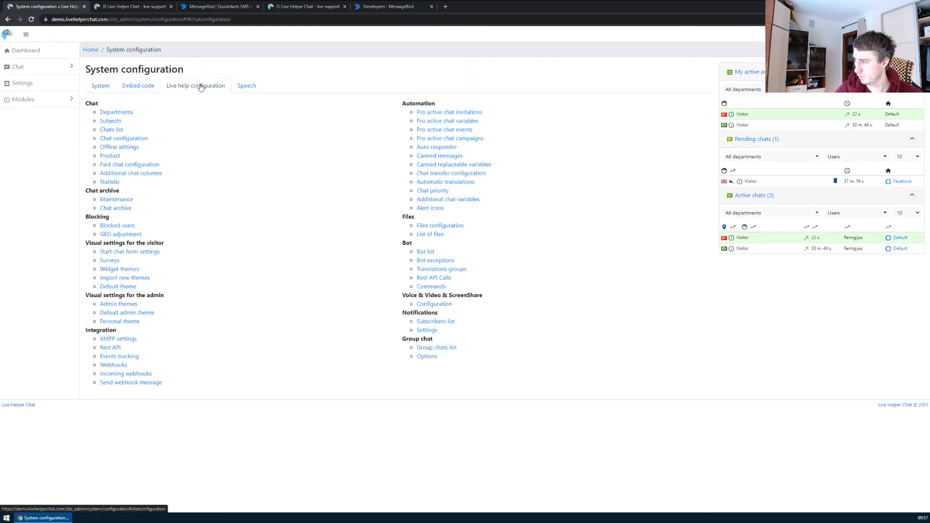
# - Start a blank webhook under Live help configuration > Webhooks and begin a fresh browser tab
pyautogui.click(113, 364)
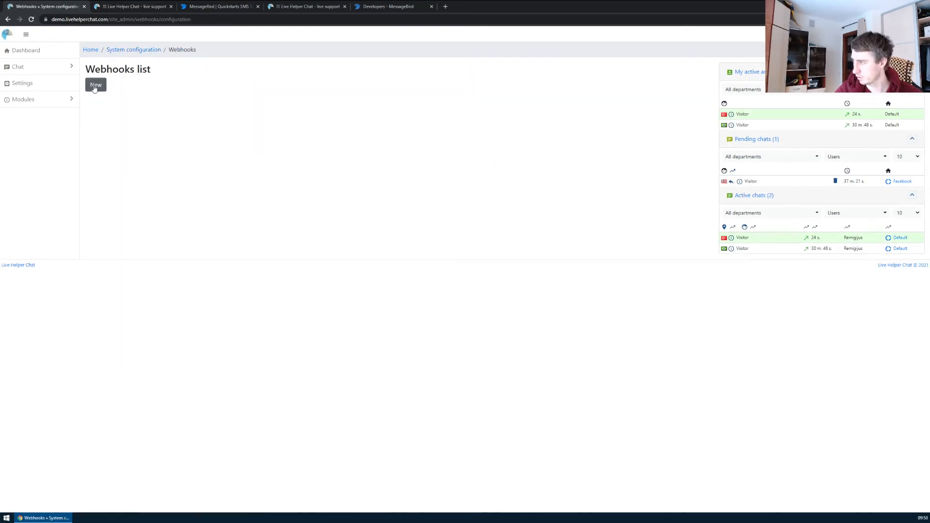
pyautogui.click(95, 85)
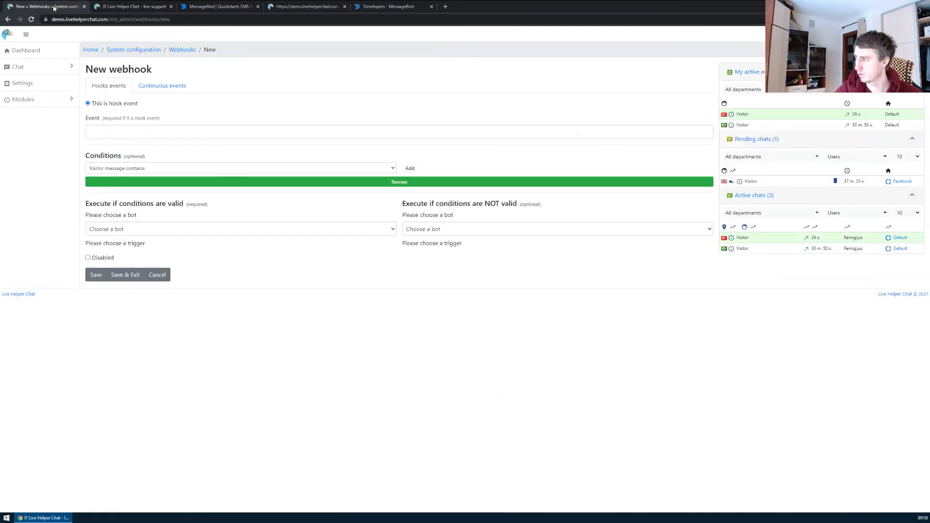
pyautogui.click(531, 6)
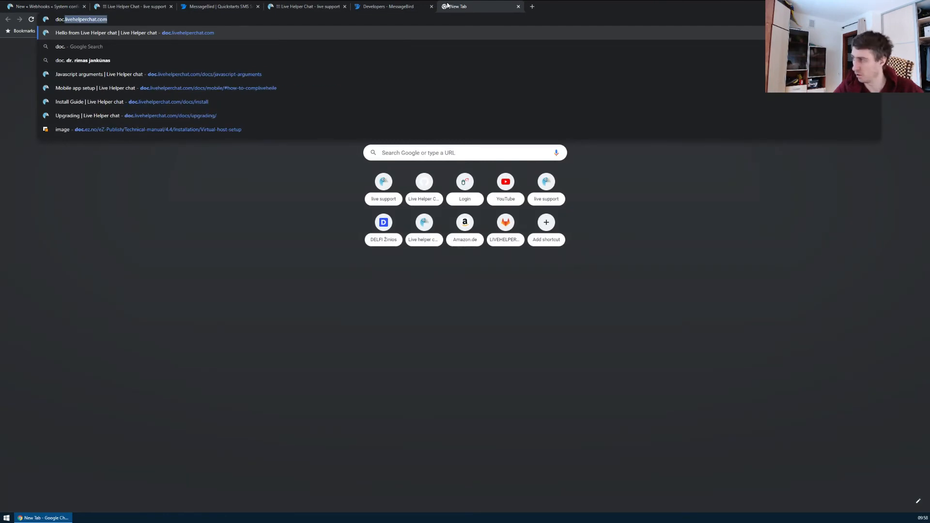
# - Copy chat.chat_started from the doc.livehelperchat.com Hooks page into the webhook's Event field
pyautogui.click(89, 101)
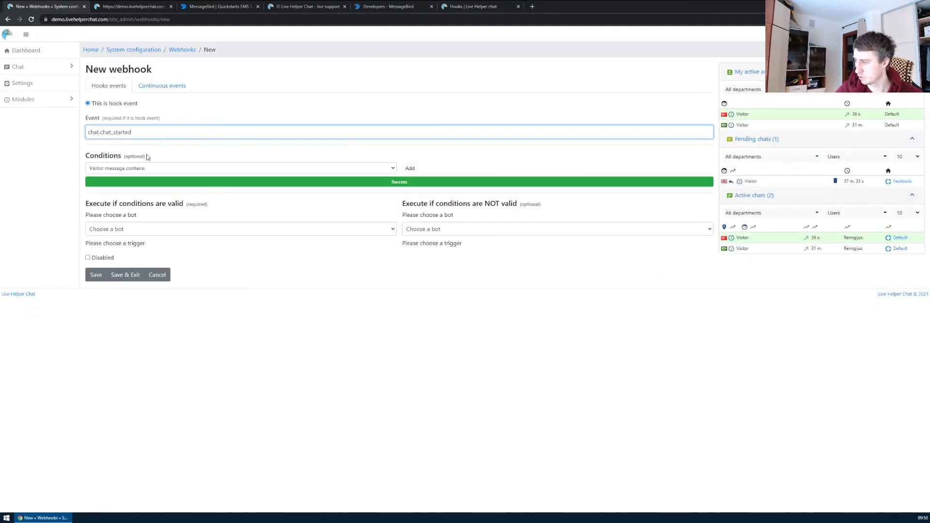
# - Run the SendSMS bot and trigger in the chat.chat_started webhook, save it, and return to the dashboard
pyautogui.click(240, 228)
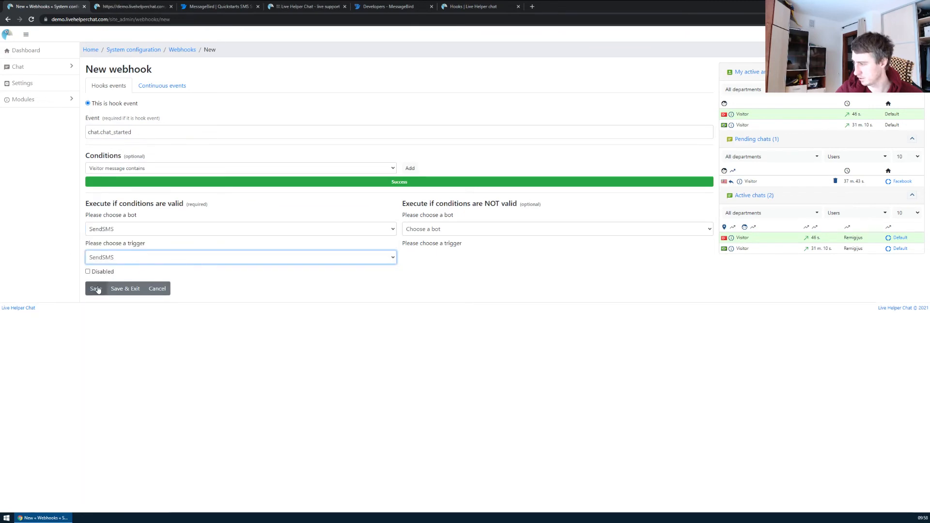
pyautogui.click(95, 289)
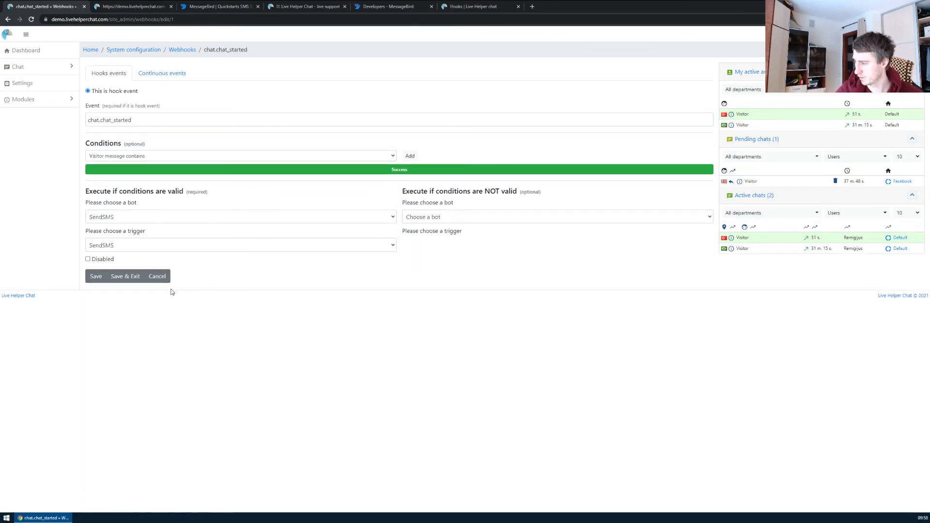
pyautogui.moveTo(267, 79)
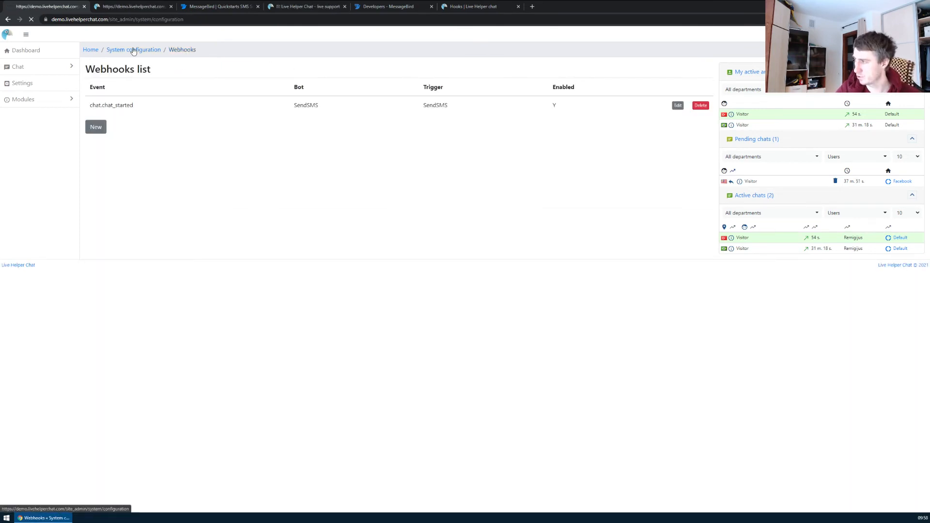
pyautogui.click(133, 49)
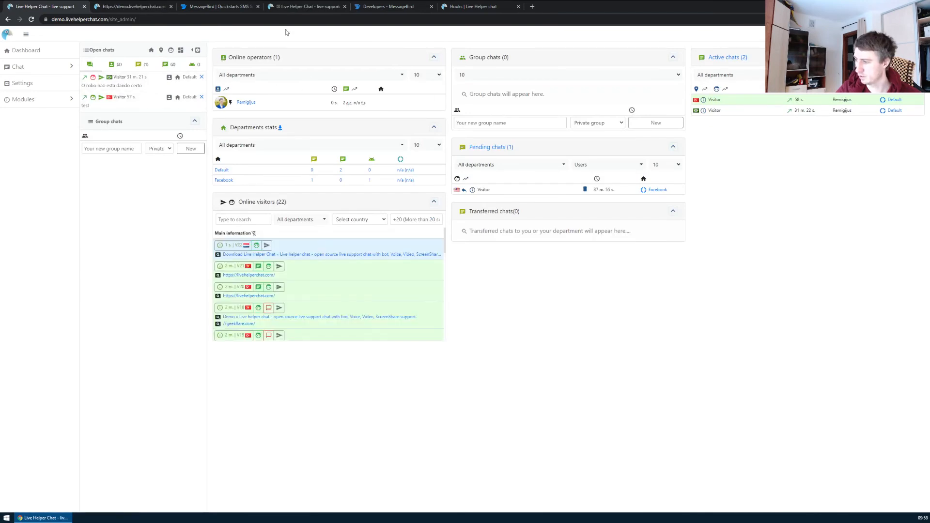
# - Start a test chat from the site and take the newly arrived visitor chat
pyautogui.click(478, 6)
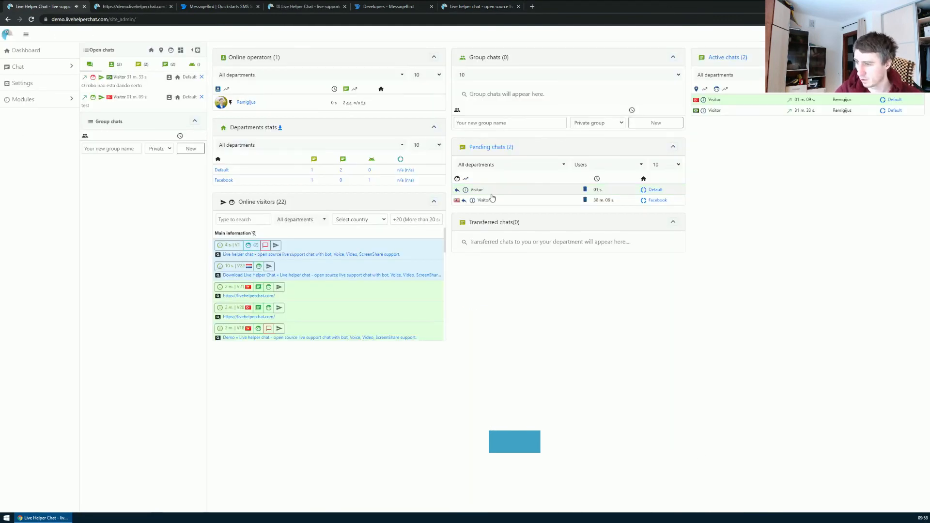
pyautogui.click(476, 190)
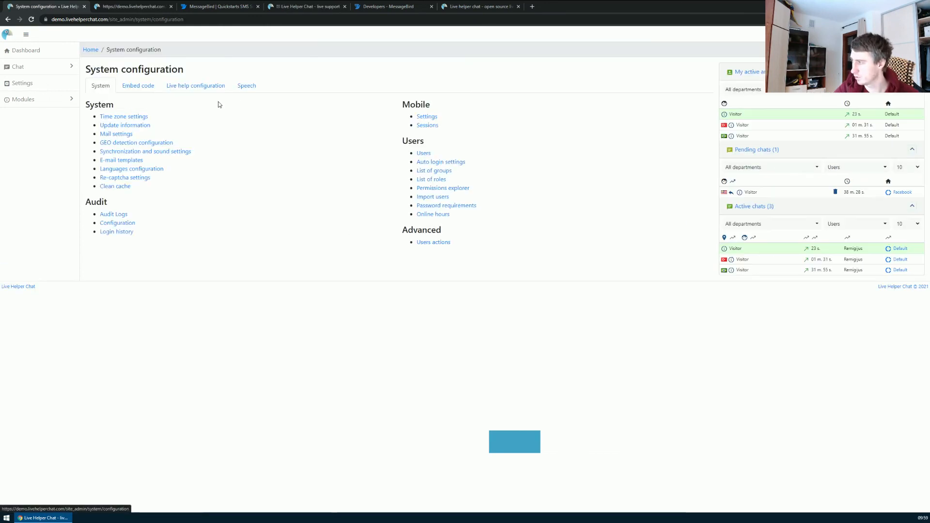
# - Review the SendSMS Rest API call's recipients and originator numbers, then its Authorization AccessKey header
pyautogui.click(195, 85)
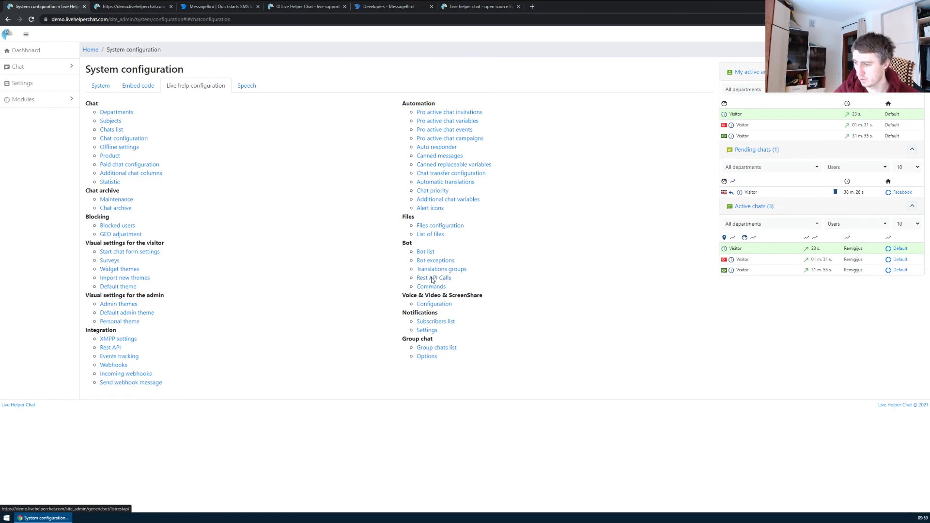
pyautogui.click(434, 278)
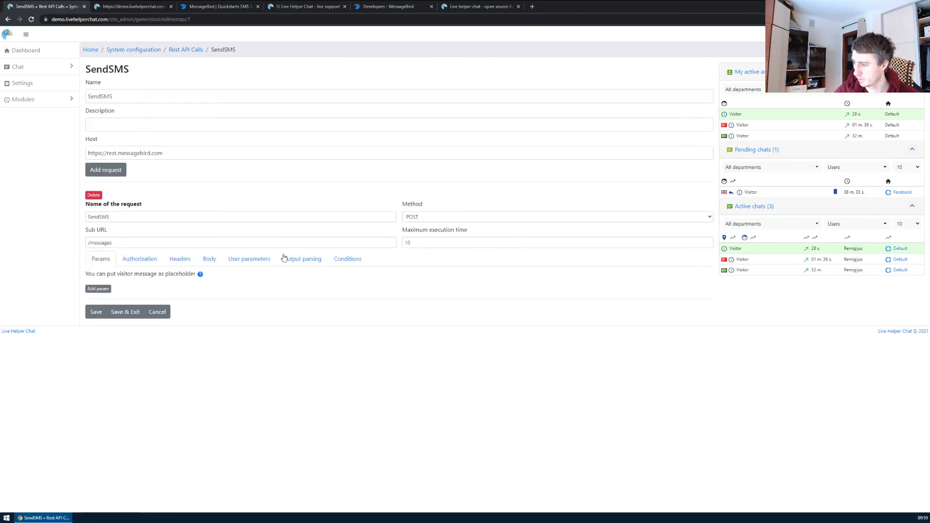
pyautogui.click(209, 259)
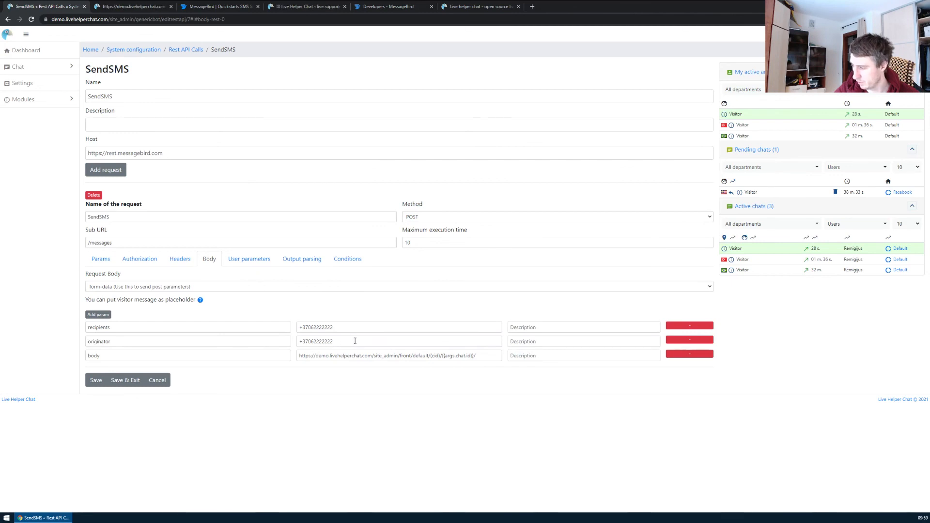
pyautogui.click(399, 341)
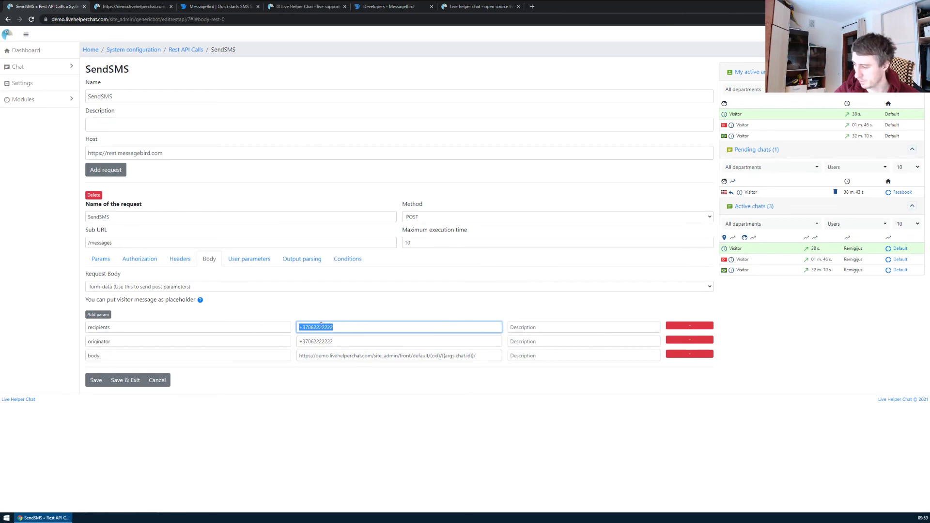
pyautogui.click(399, 341)
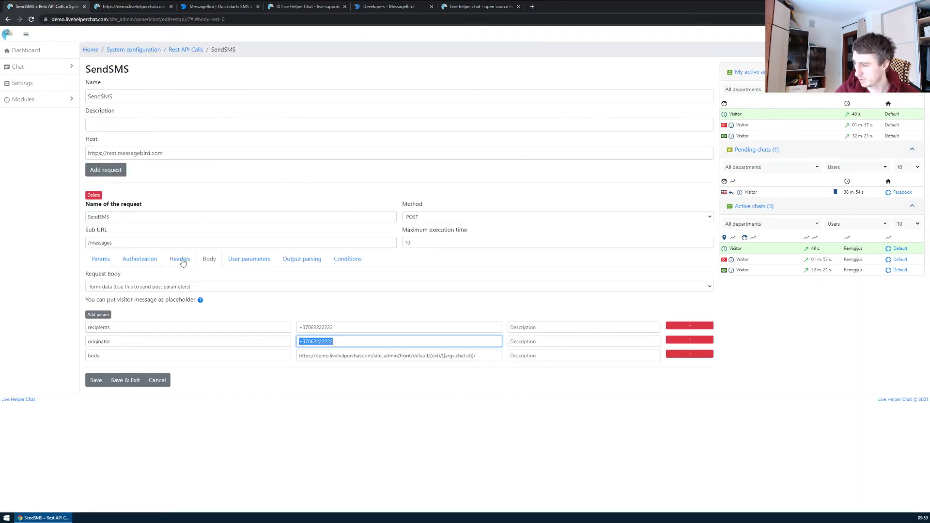
pyautogui.click(179, 258)
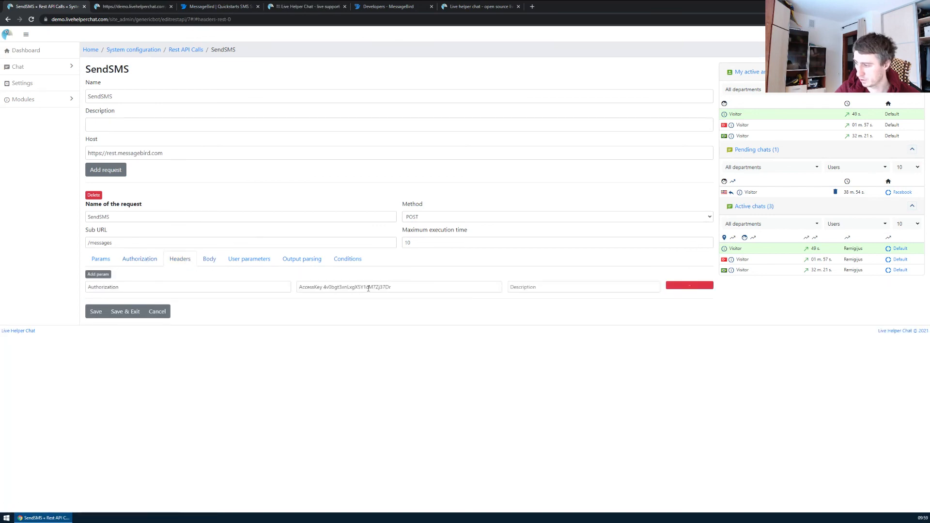